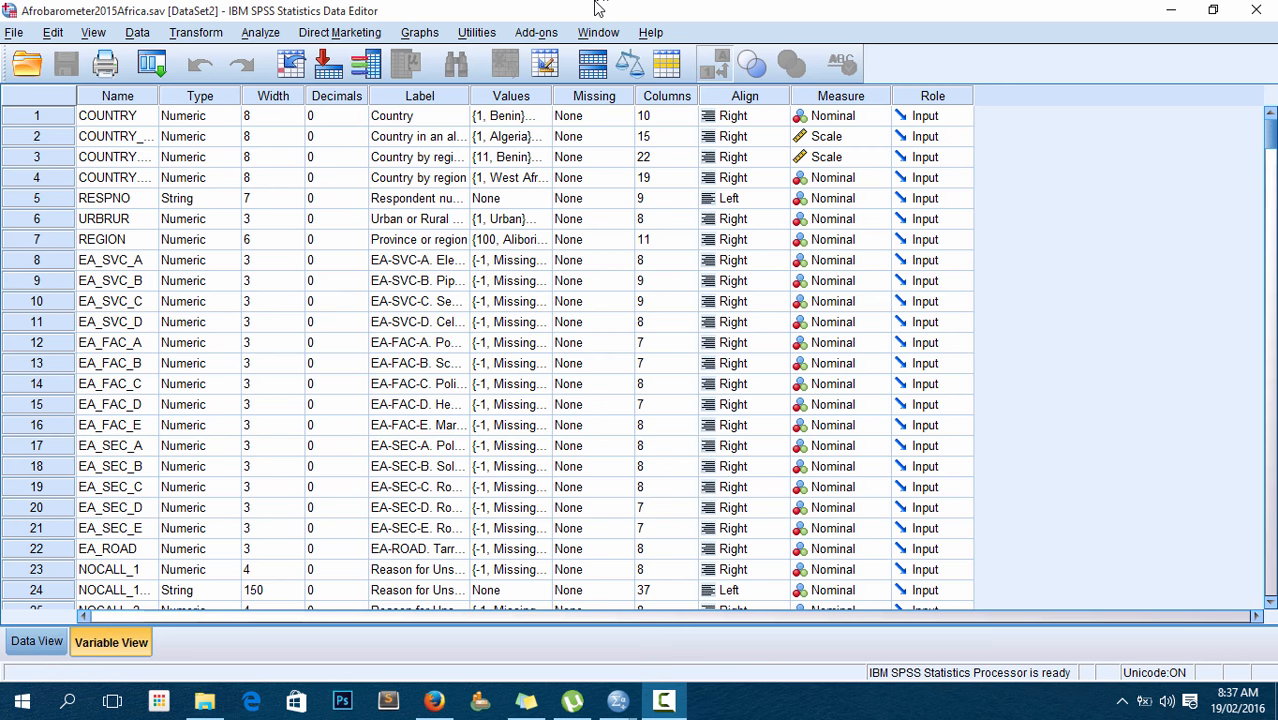
- Switch to Data View and select the COUNTRY_ALPHA and COUNTRY.BY.REGION.NO columns
{"action": "left_click", "coordinate": [37, 641]}
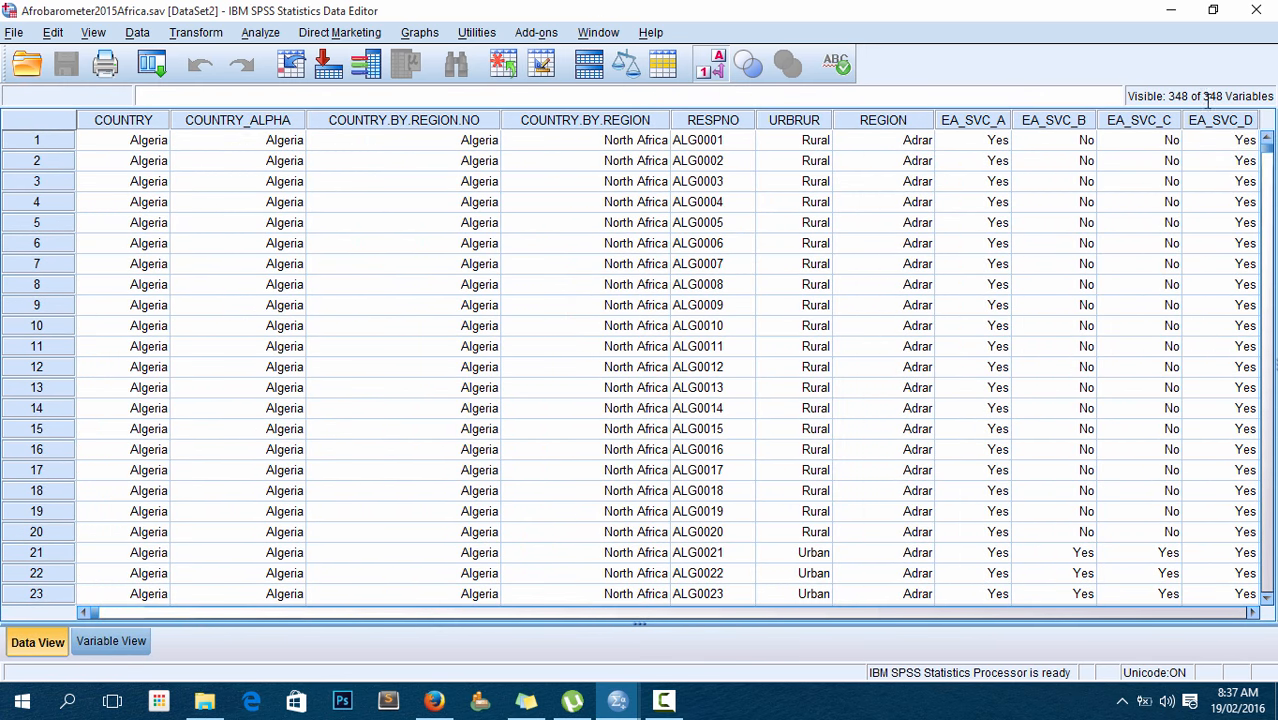
{"action": "scroll", "scroll_direction": "down", "scroll_amount": 3}
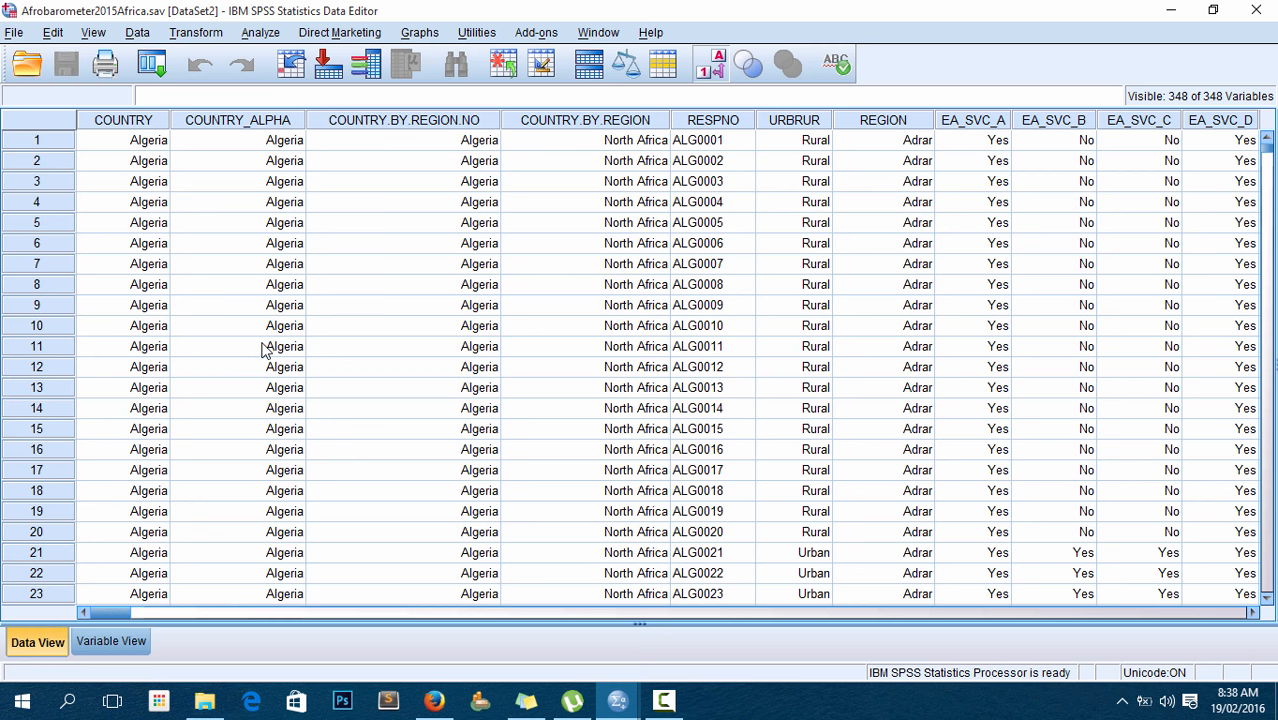
{"action": "mouse_move", "coordinate": [139, 177]}
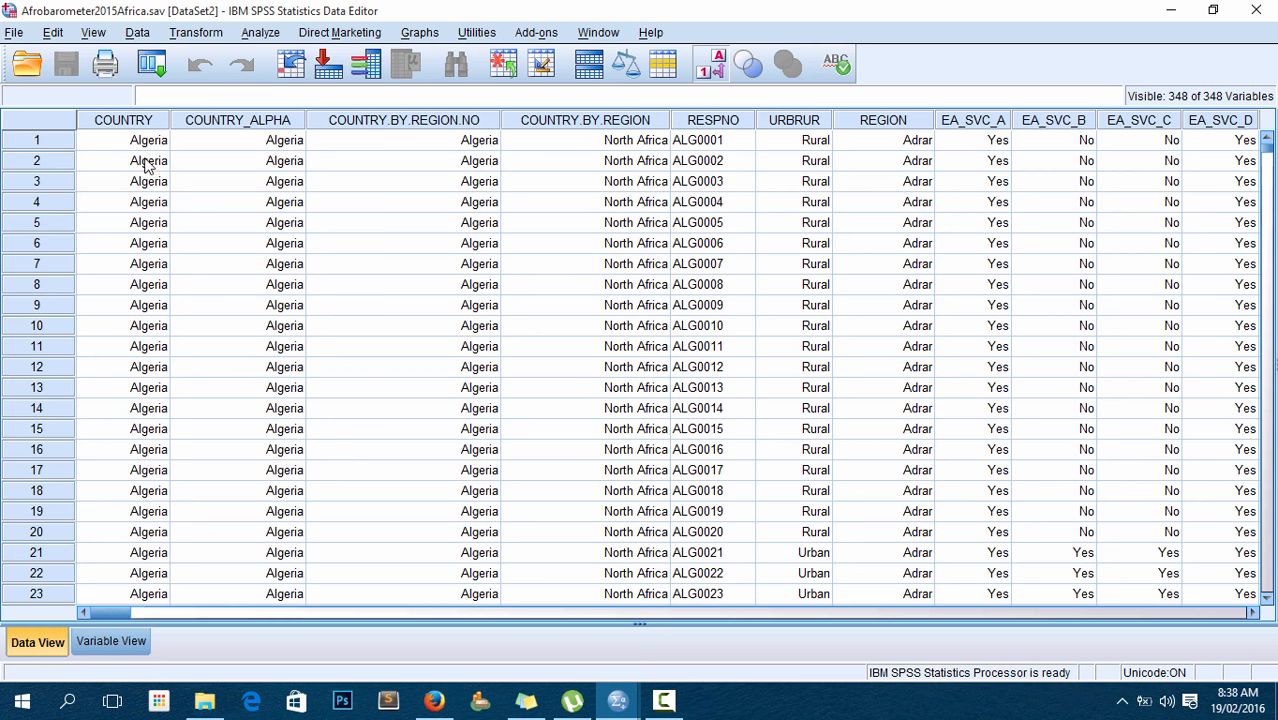
{"action": "left_click", "coordinate": [237, 119]}
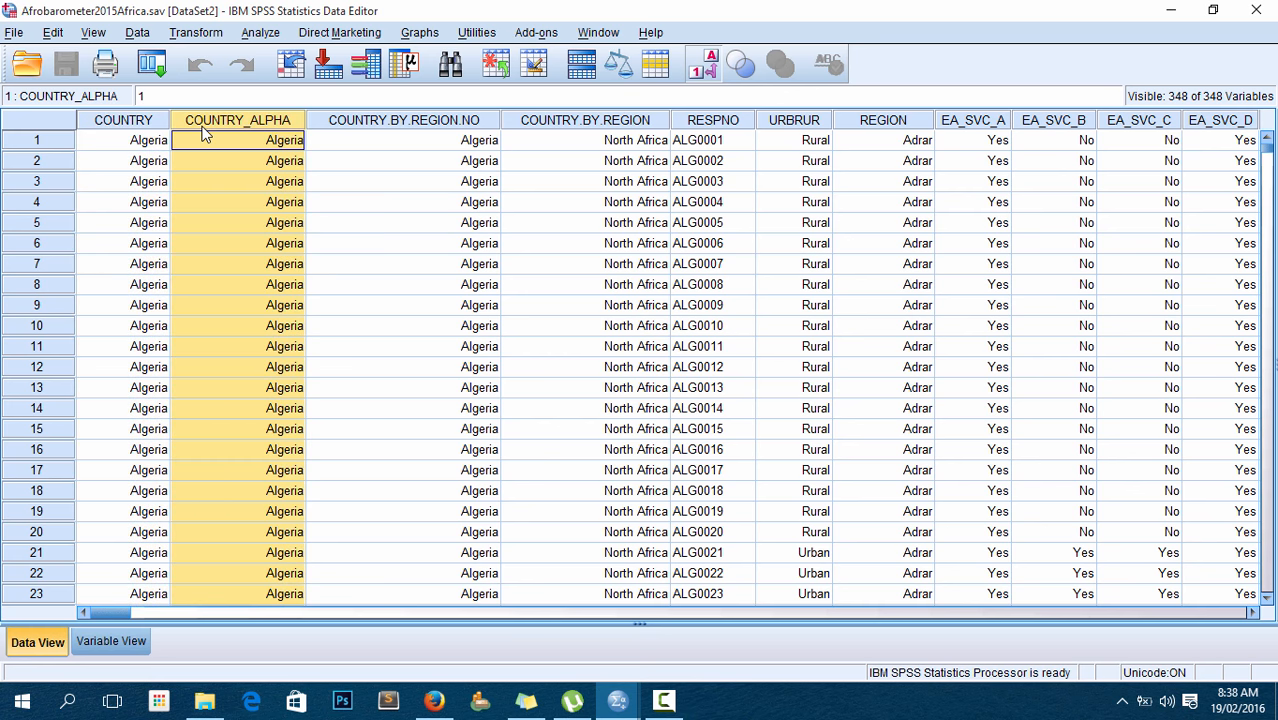
{"action": "left_click", "coordinate": [404, 140]}
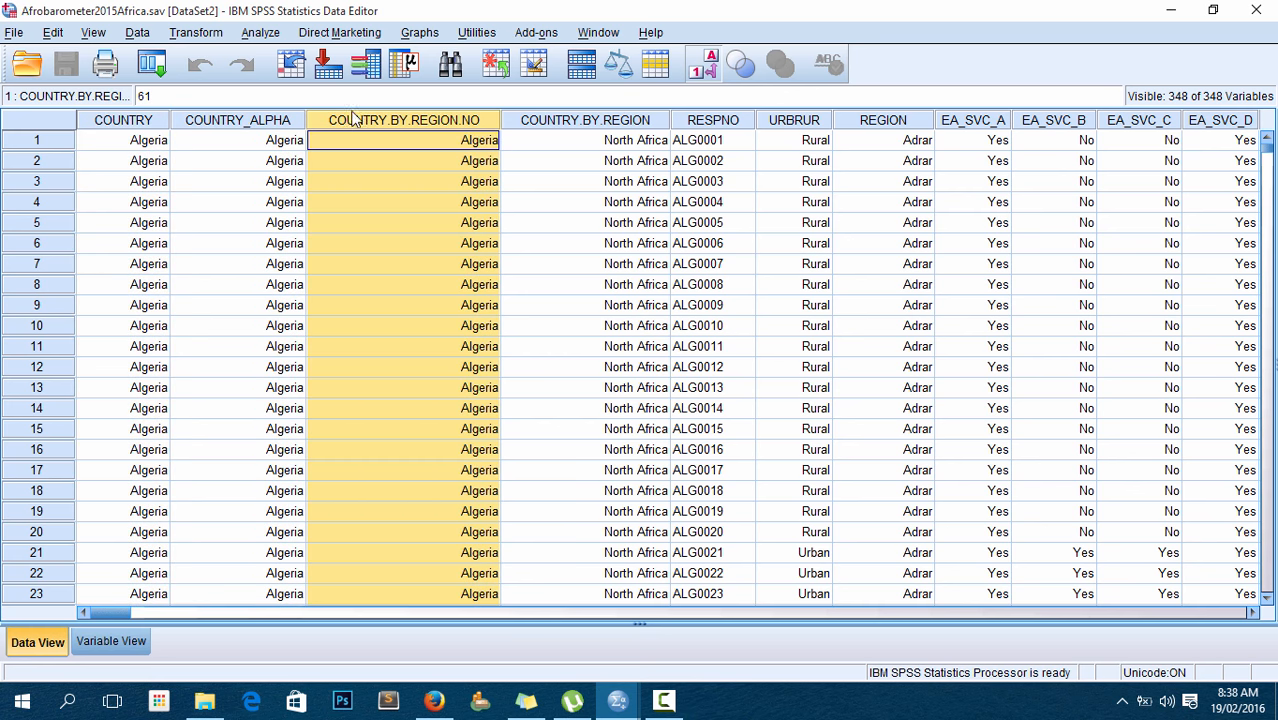
{"action": "mouse_move", "coordinate": [111, 641]}
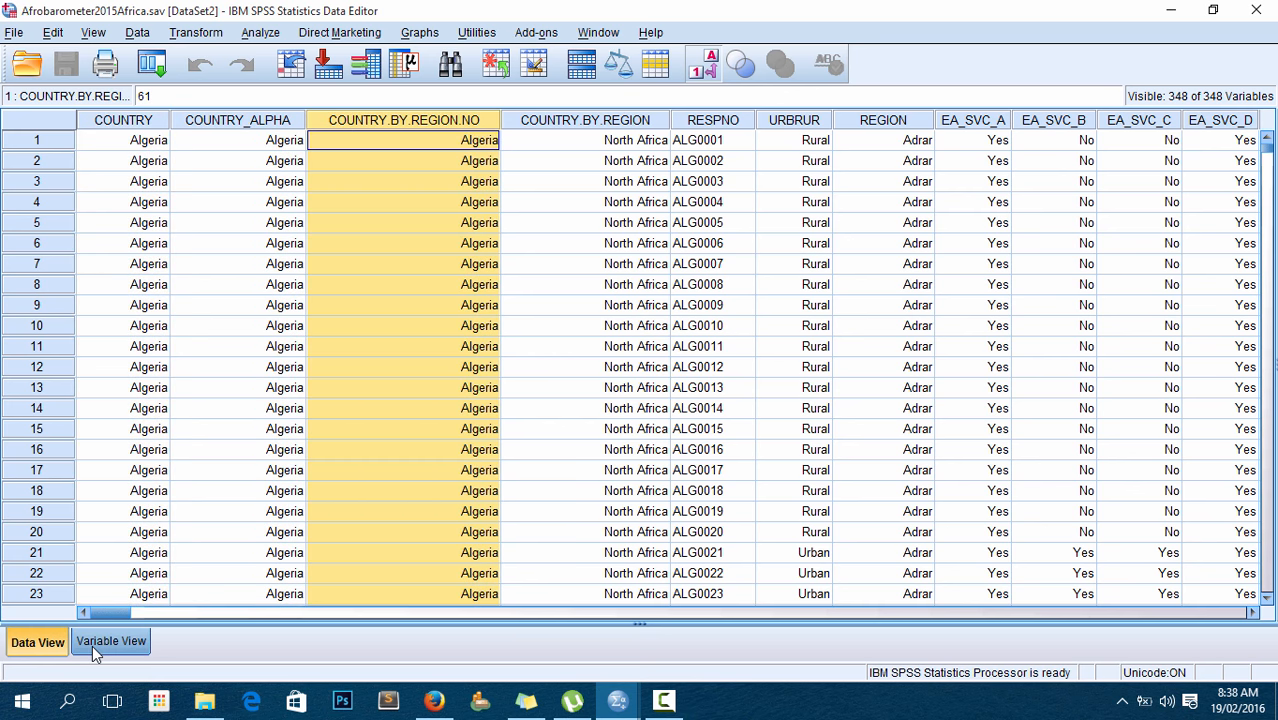
- In Variable View, read the Country, COUNTRY_ALPHA and COUNTRY.BY.REGION.NO labels
{"action": "left_click", "coordinate": [110, 641]}
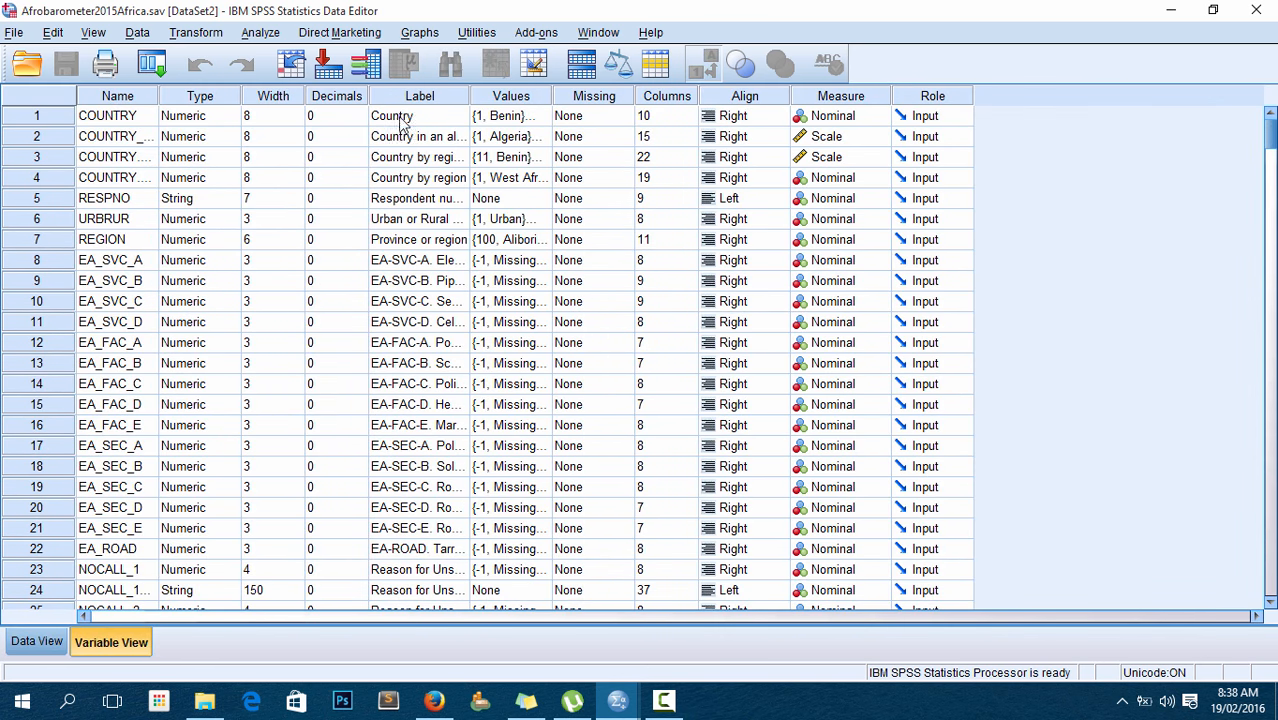
{"action": "left_click", "coordinate": [419, 95]}
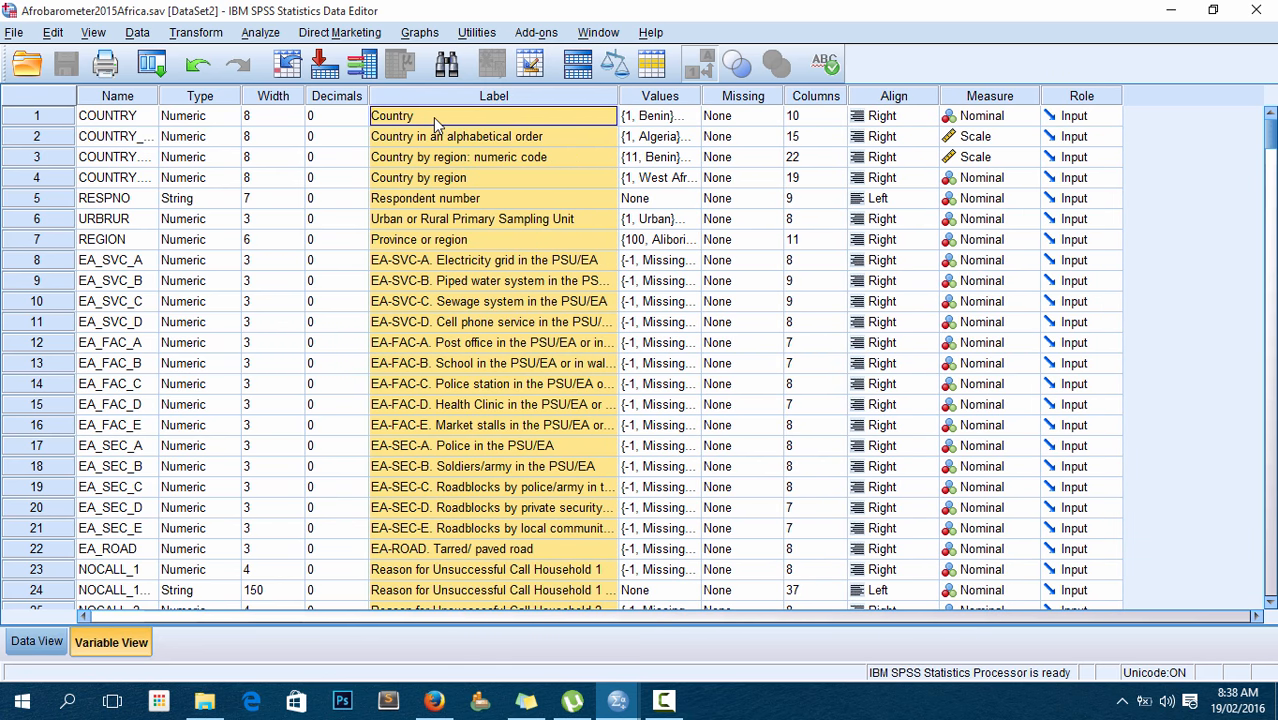
{"action": "left_click", "coordinate": [493, 136]}
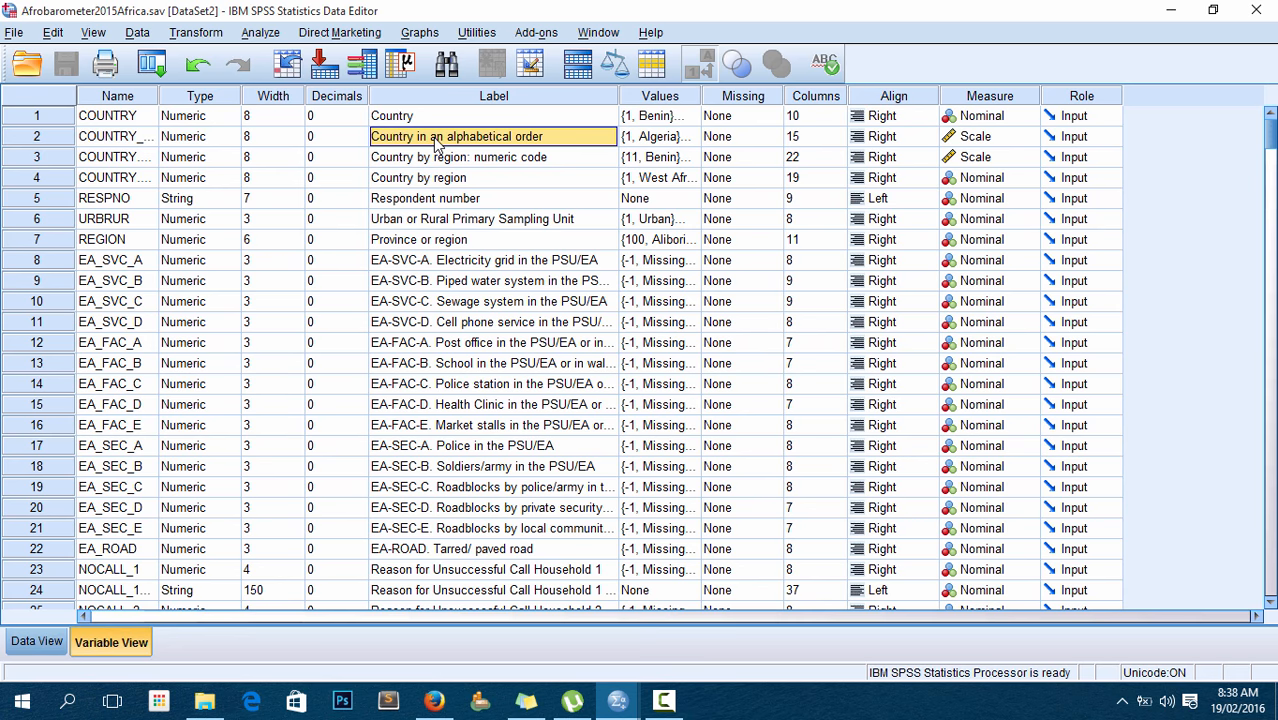
{"action": "left_click", "coordinate": [459, 157]}
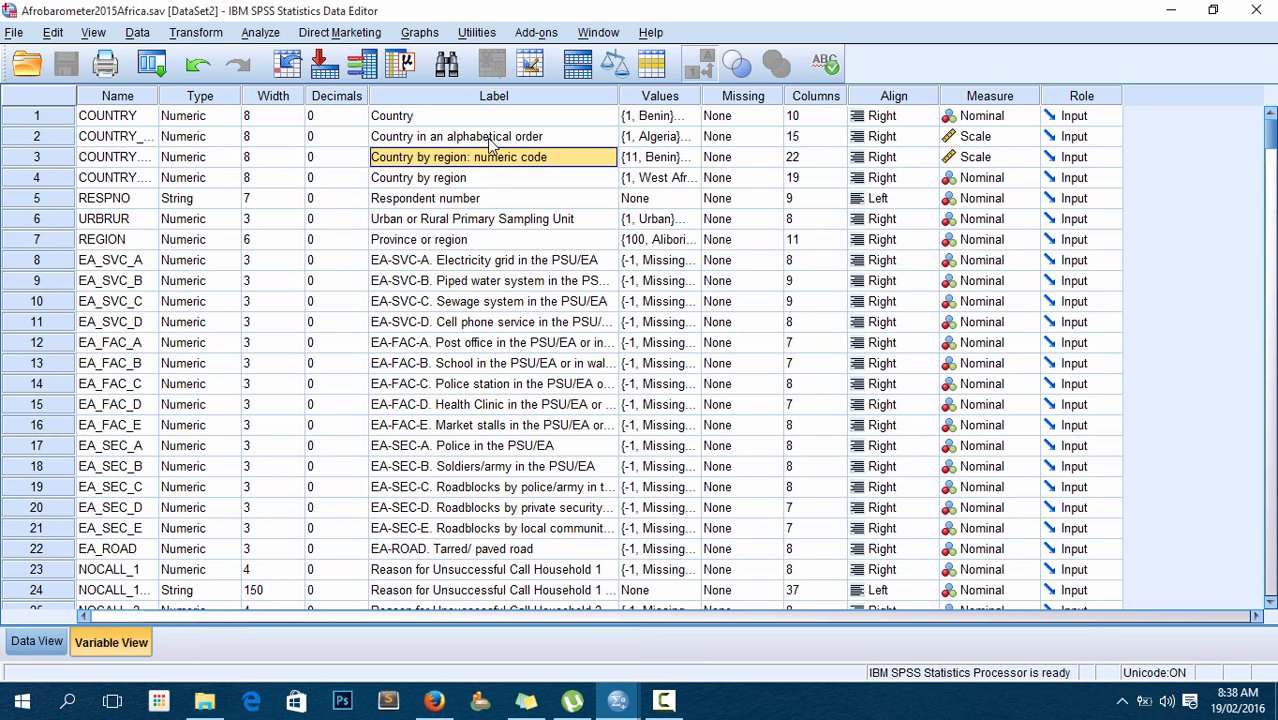
{"action": "left_click", "coordinate": [490, 136]}
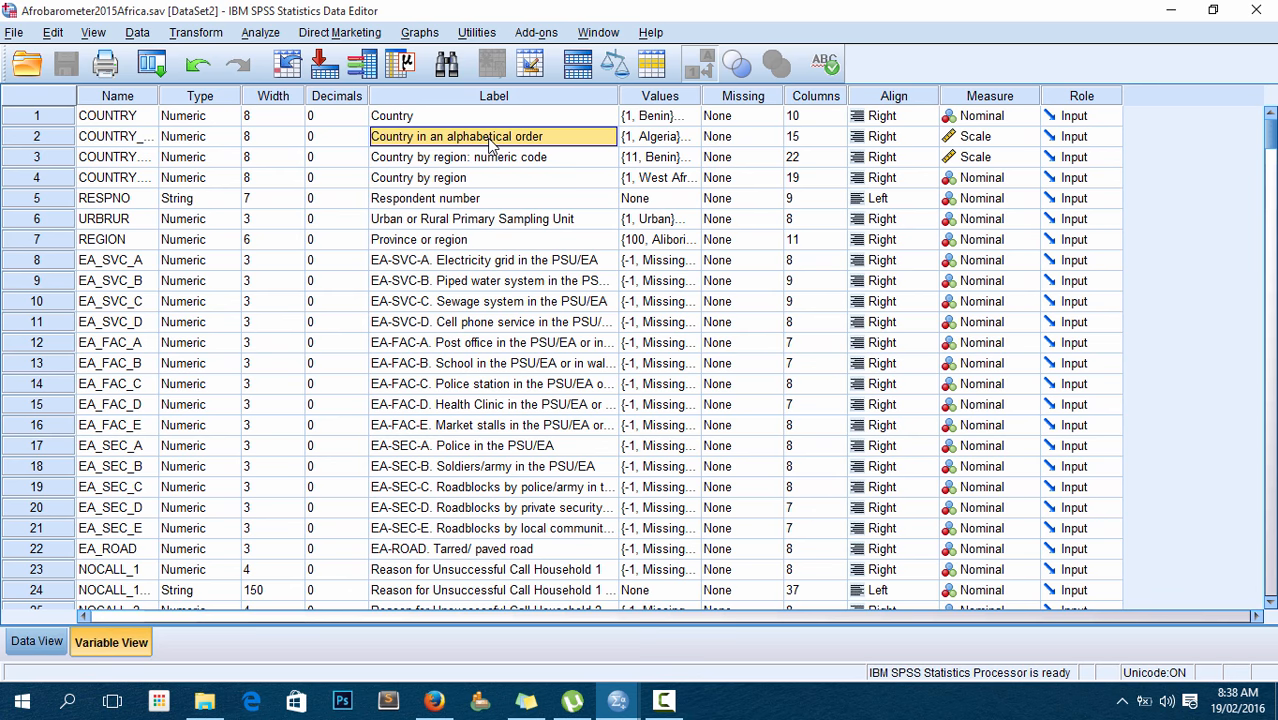
{"action": "mouse_move", "coordinate": [674, 108]}
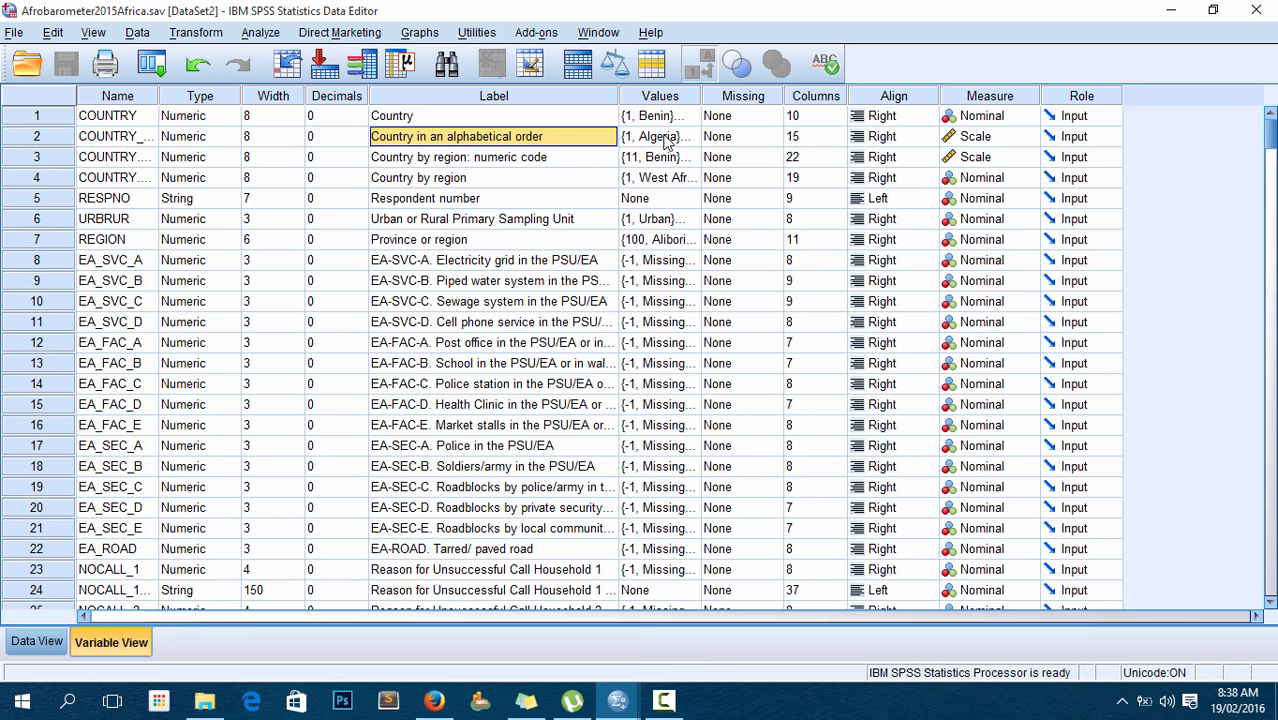
- Focus the COUNTRY_ALPHA variable's Values cell, starting at Algeria
{"action": "left_click", "coordinate": [655, 136]}
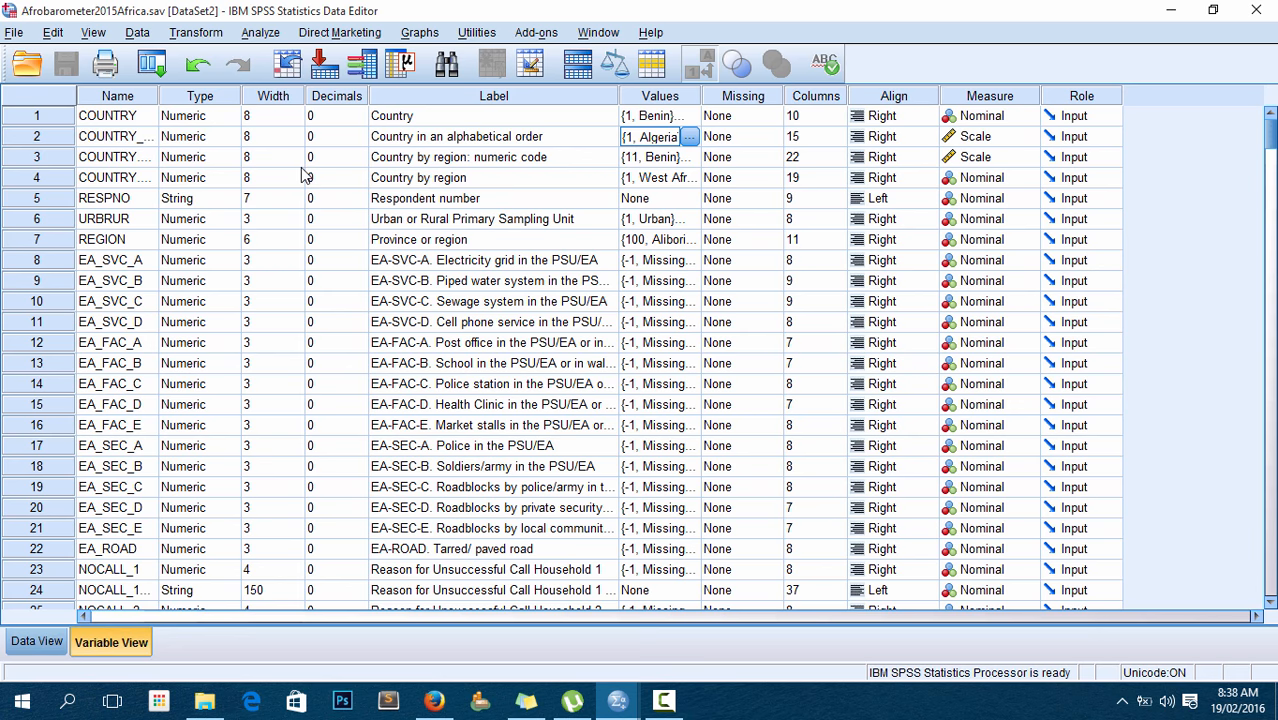
{"action": "left_click", "coordinate": [37, 136]}
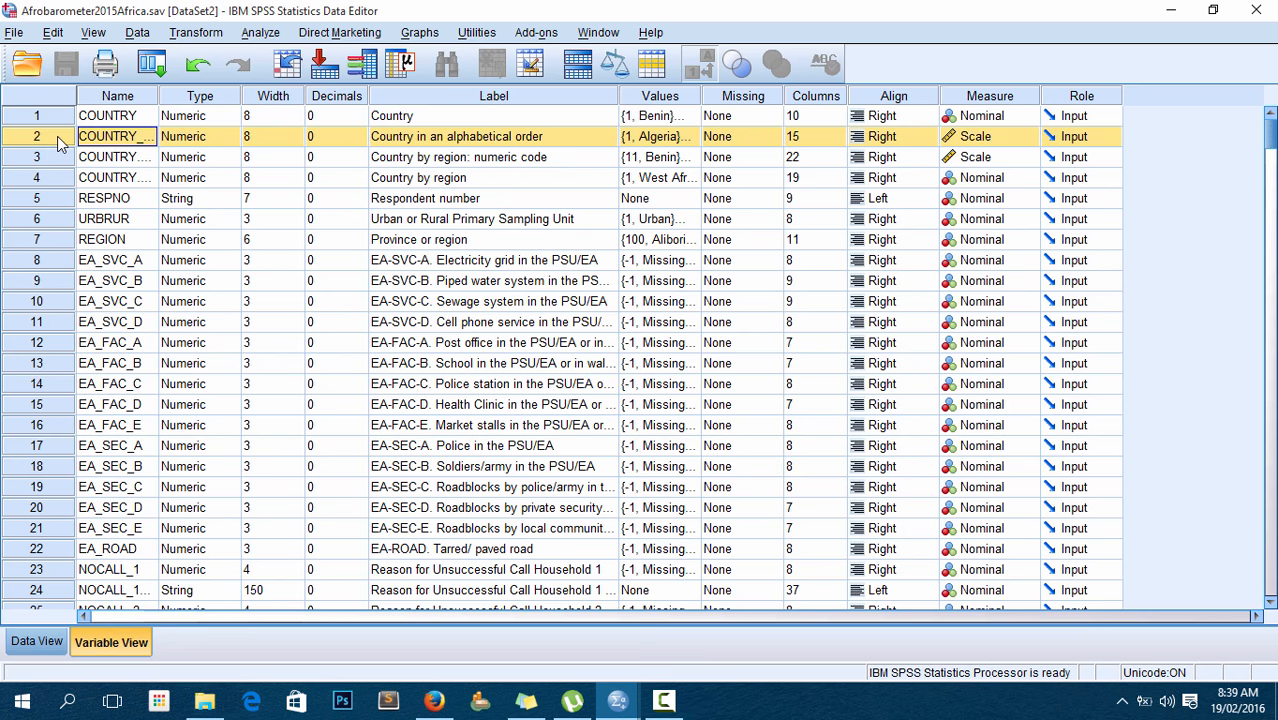
{"action": "left_click", "coordinate": [650, 136]}
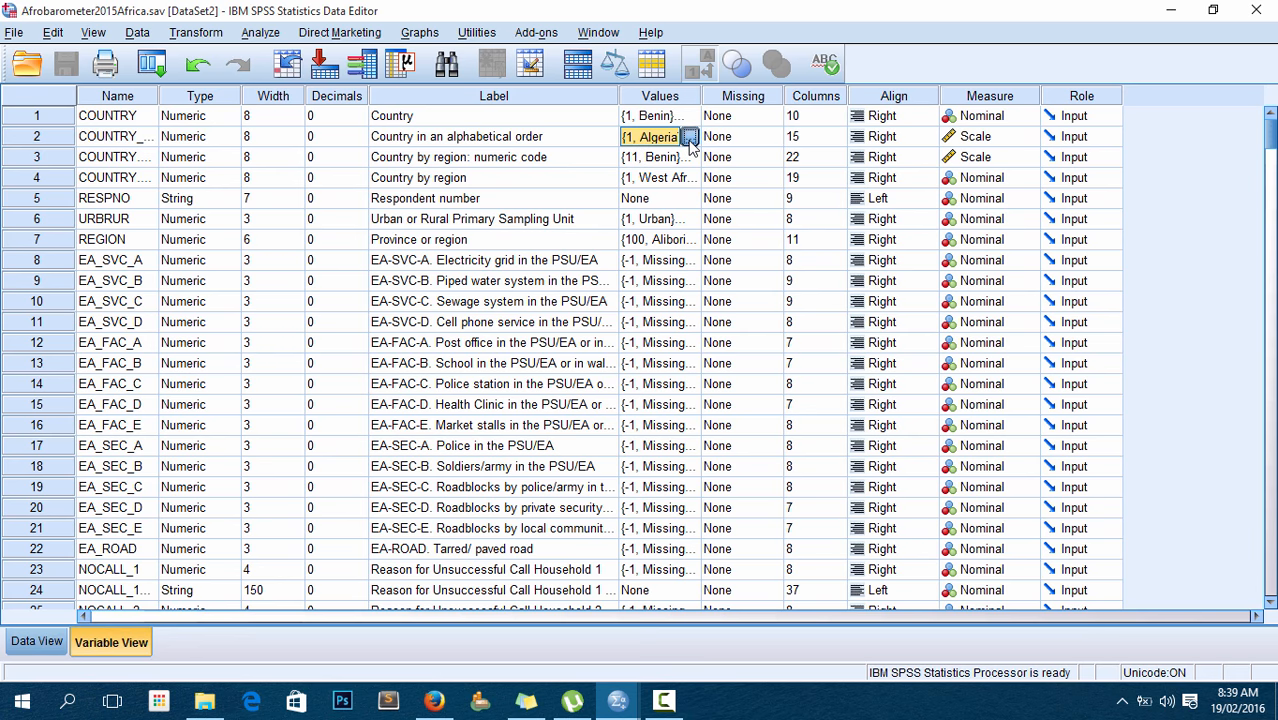
{"action": "left_click", "coordinate": [689, 136]}
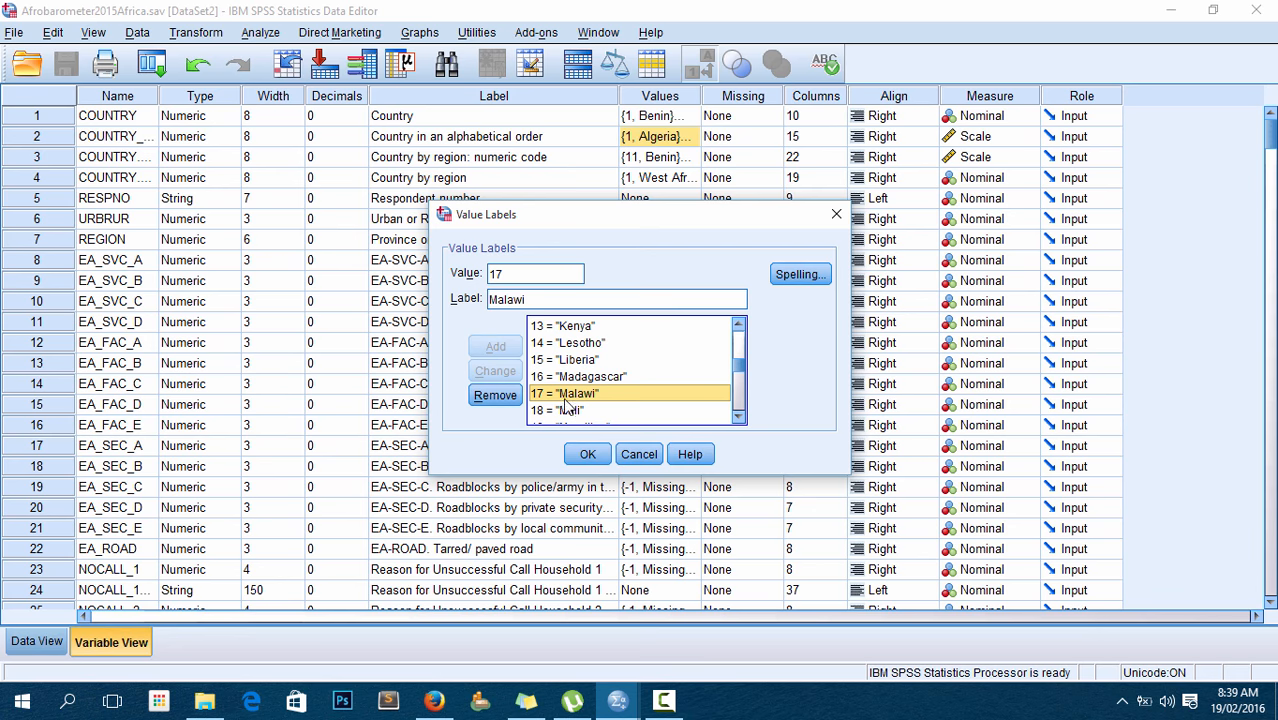
{"action": "mouse_move", "coordinate": [568, 408]}
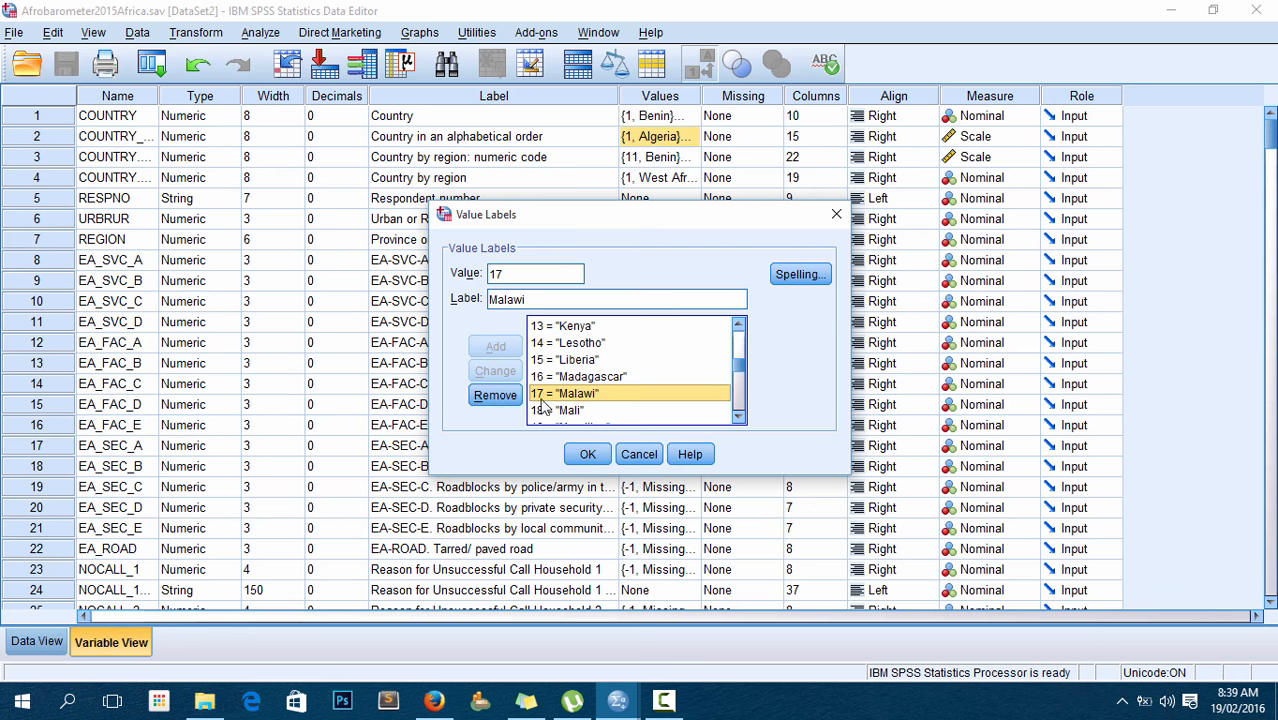
{"action": "mouse_move", "coordinate": [622, 243]}
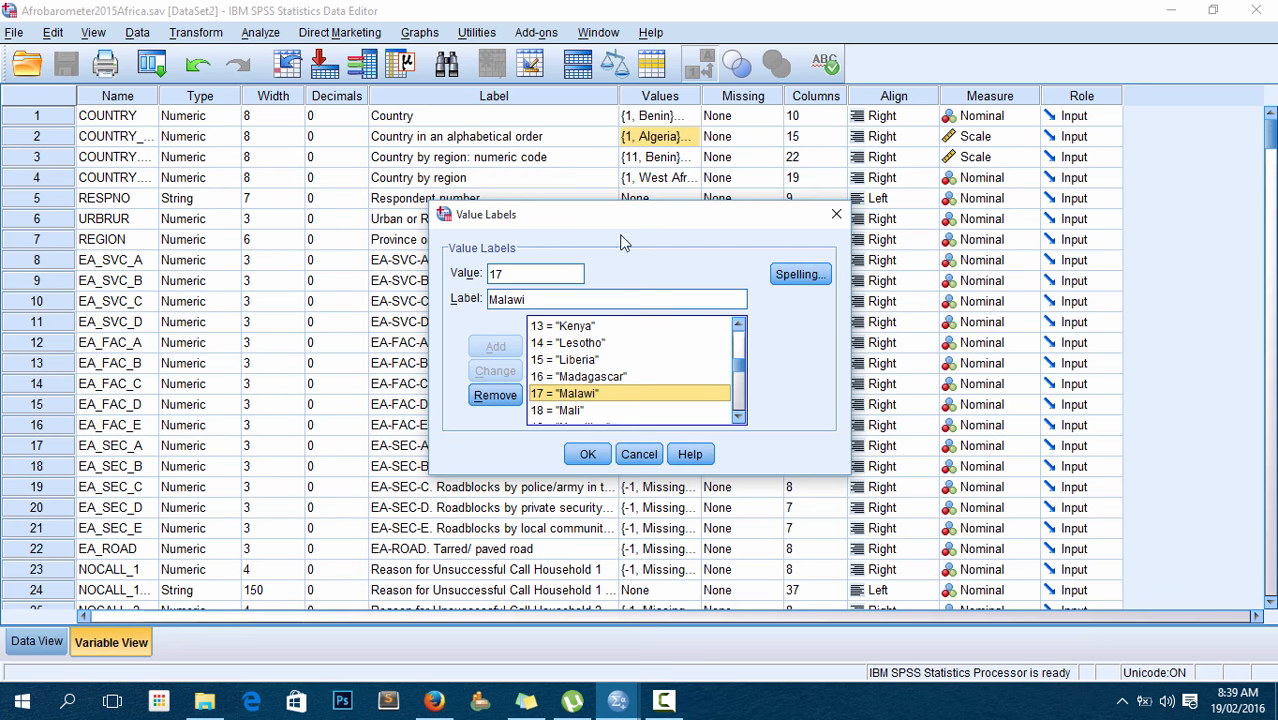
{"action": "left_click", "coordinate": [587, 453]}
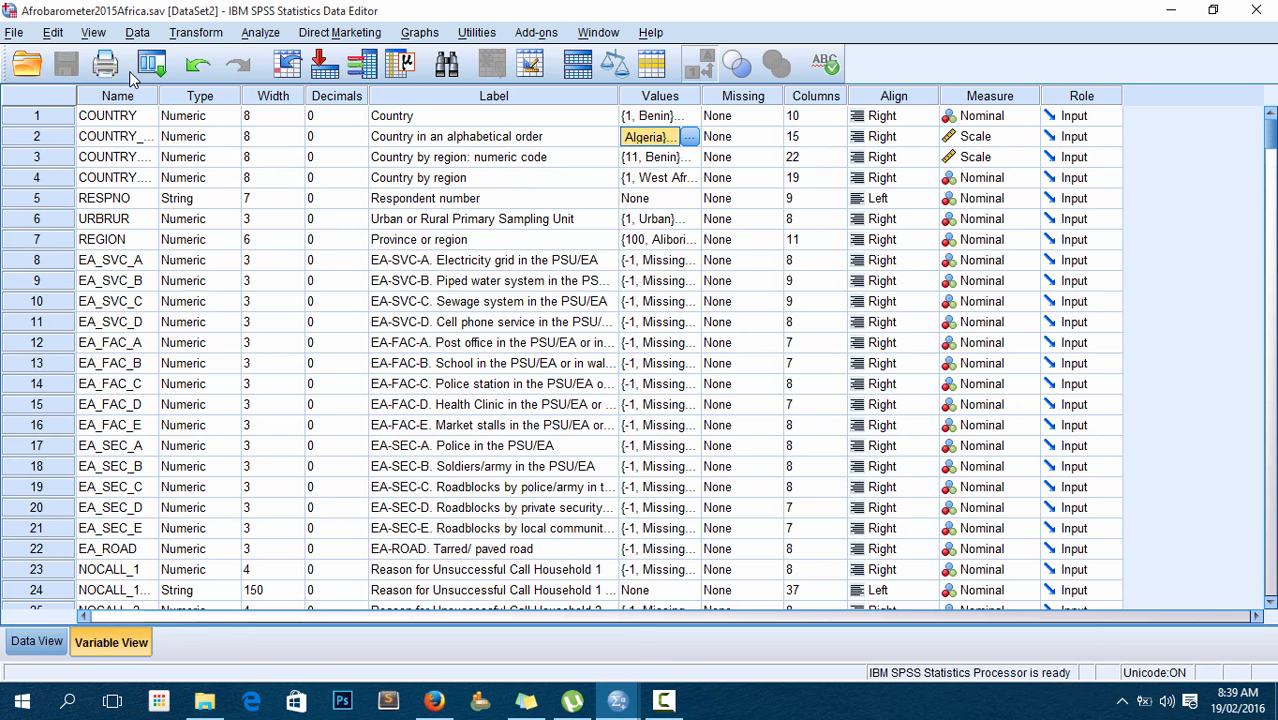
- Open Data > Select Cases and choose 'If condition is satisfied'
{"action": "left_click", "coordinate": [137, 32]}
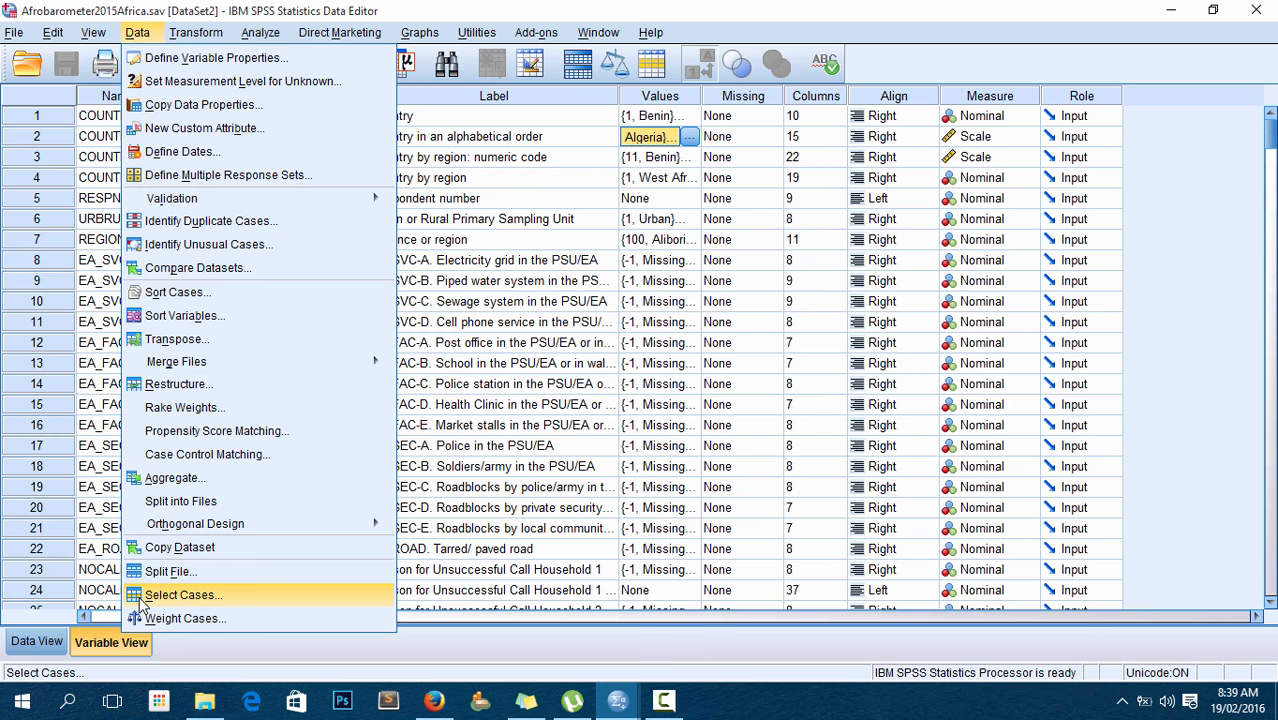
{"action": "left_click", "coordinate": [183, 595]}
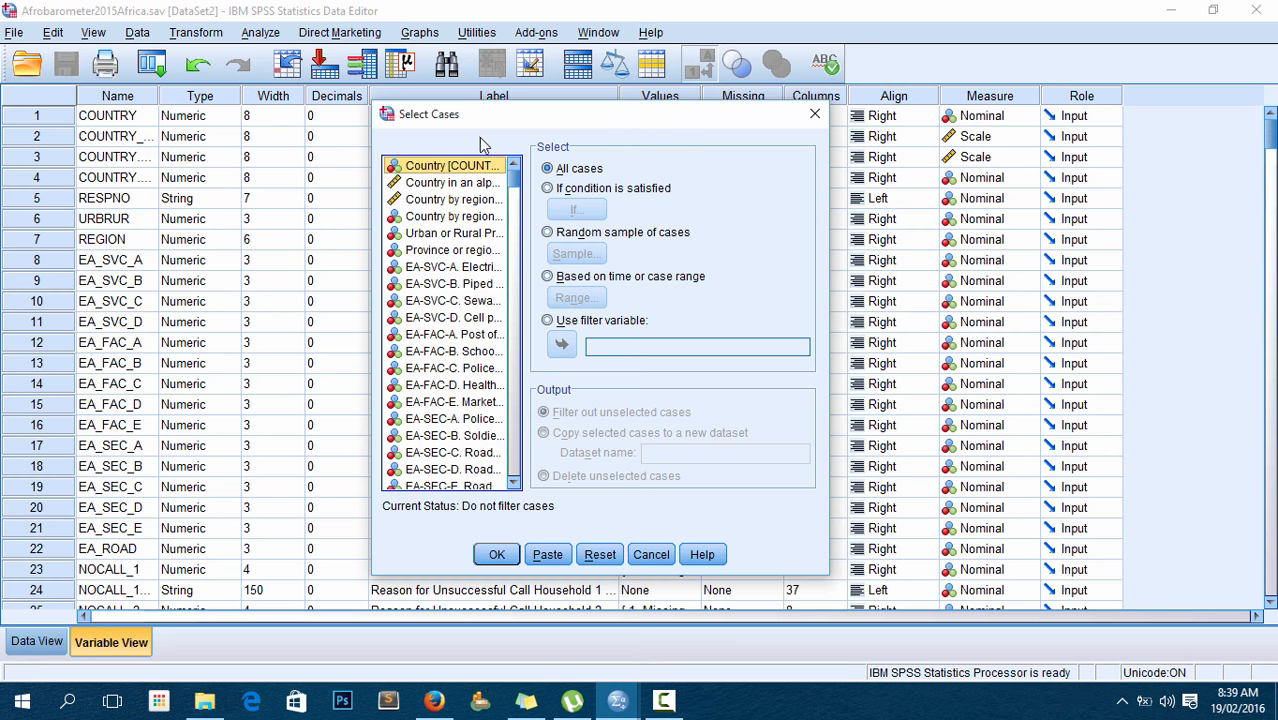
{"action": "mouse_move", "coordinate": [537, 213]}
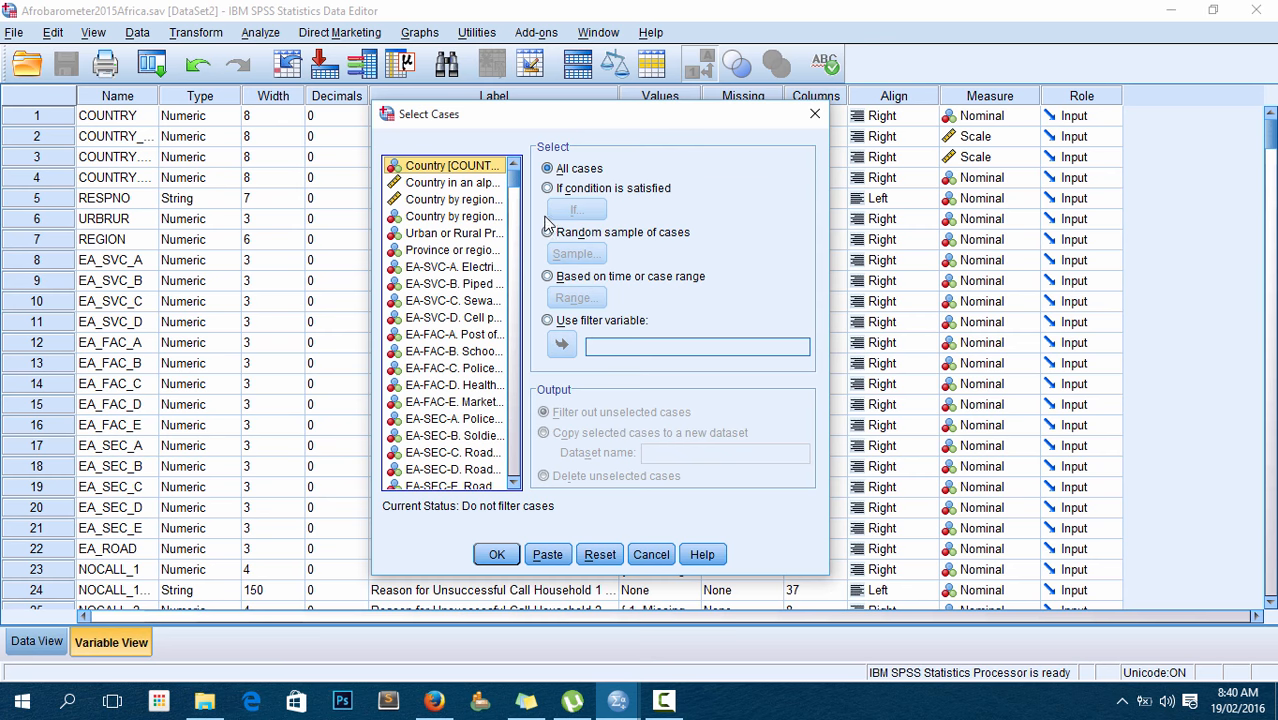
{"action": "left_click", "coordinate": [547, 188]}
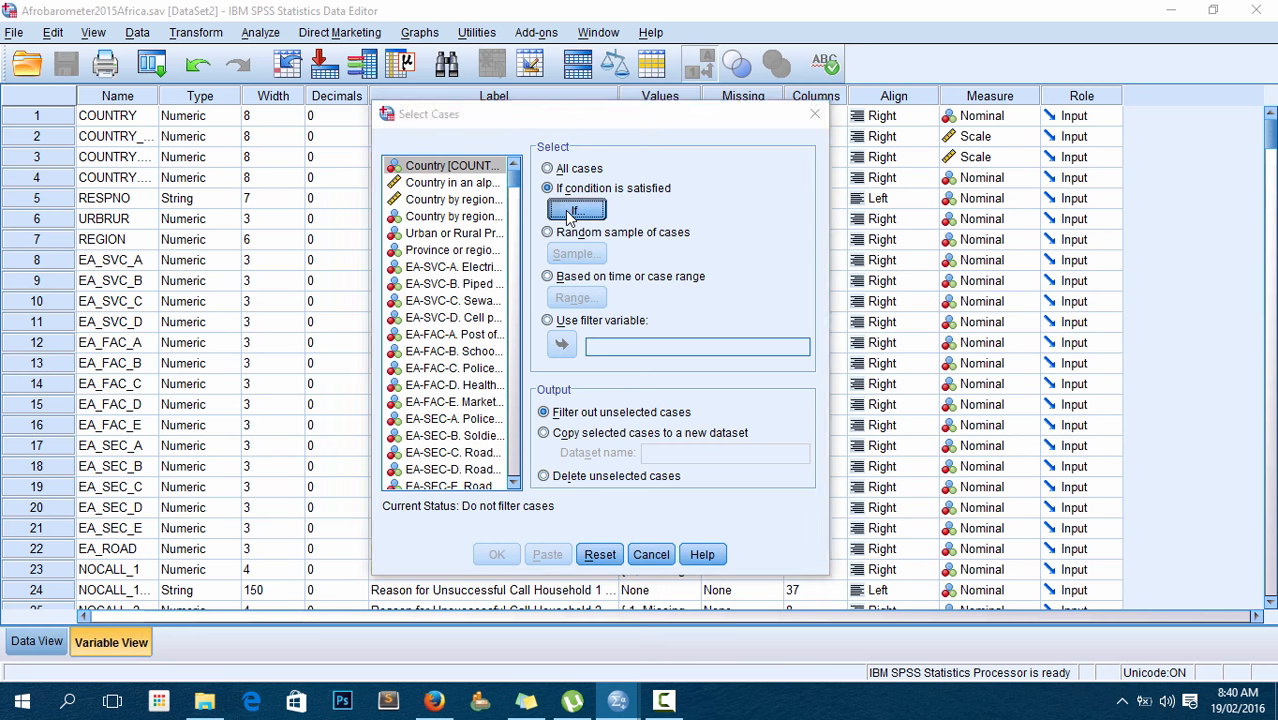
- Enter the condition COUNTRY_ALPHA=17 in the If condition editor
{"action": "left_click", "coordinate": [576, 209]}
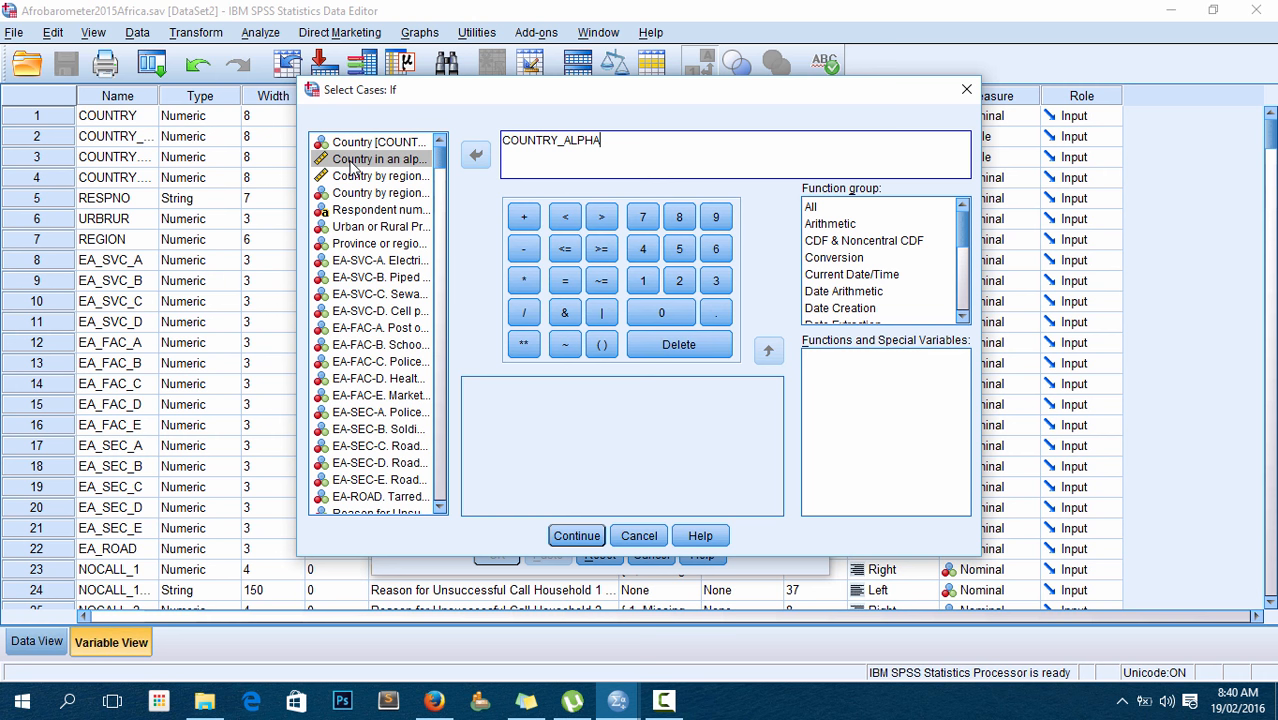
{"action": "type", "text": "=17"}
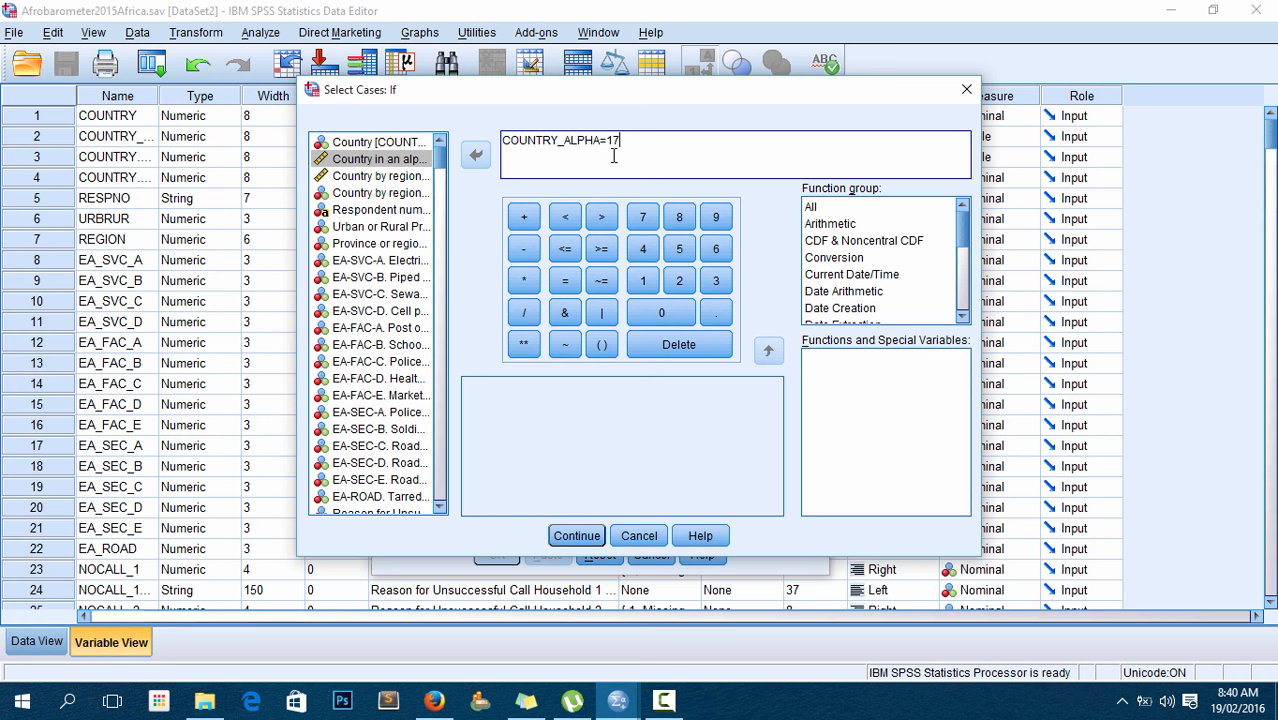
{"action": "mouse_move", "coordinate": [618, 156]}
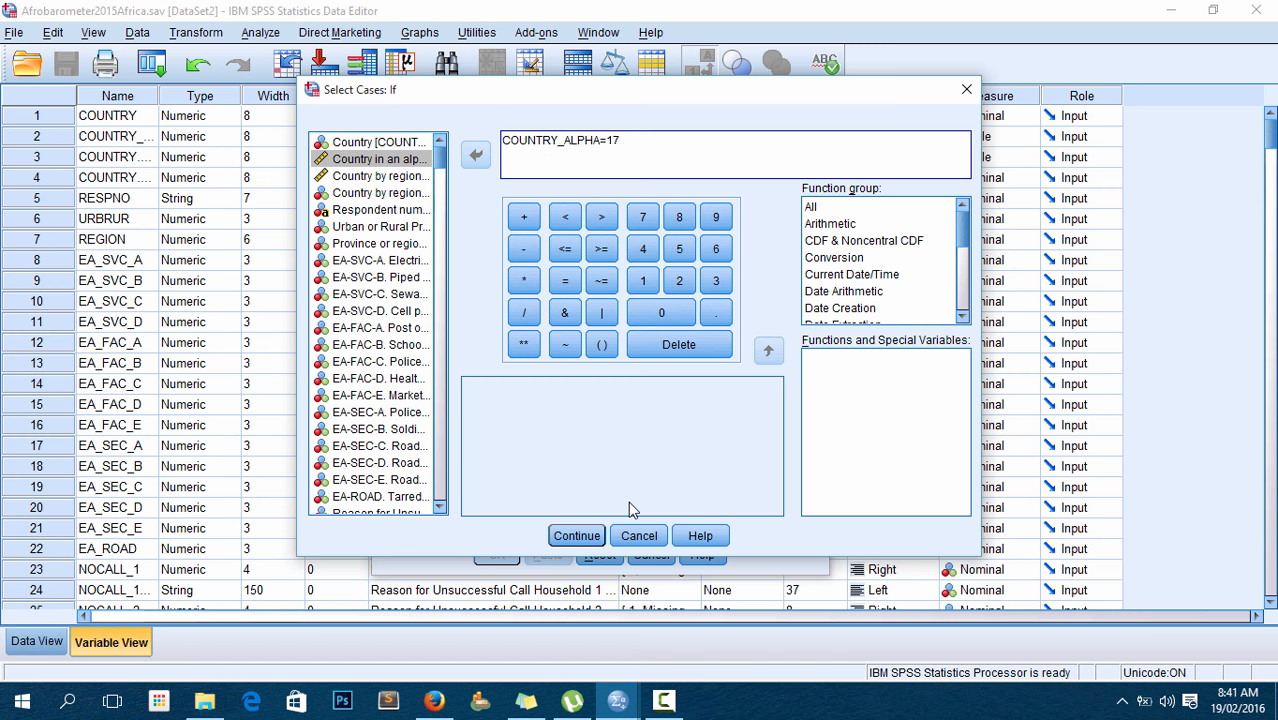
- Confirm COUNTRY_ALPHA=17, choose 'Delete unselected cases' and apply the selection
{"action": "left_click", "coordinate": [576, 535]}
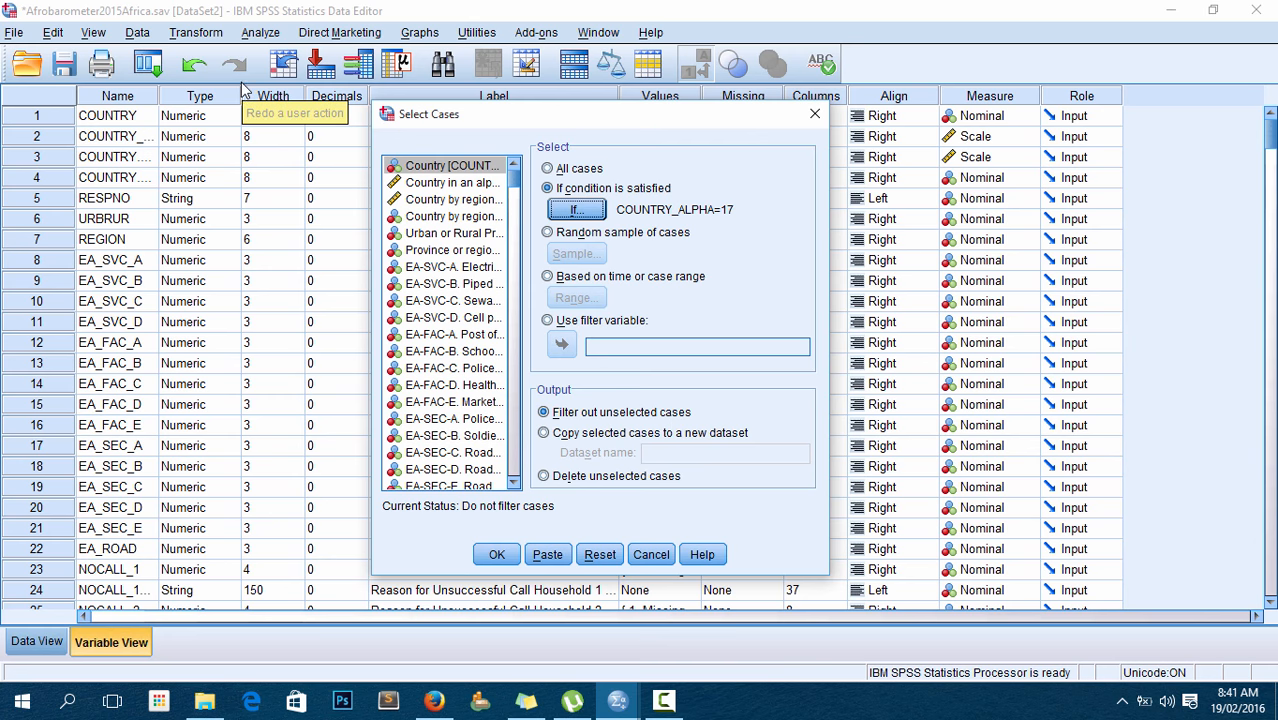
{"action": "mouse_move", "coordinate": [43, 262]}
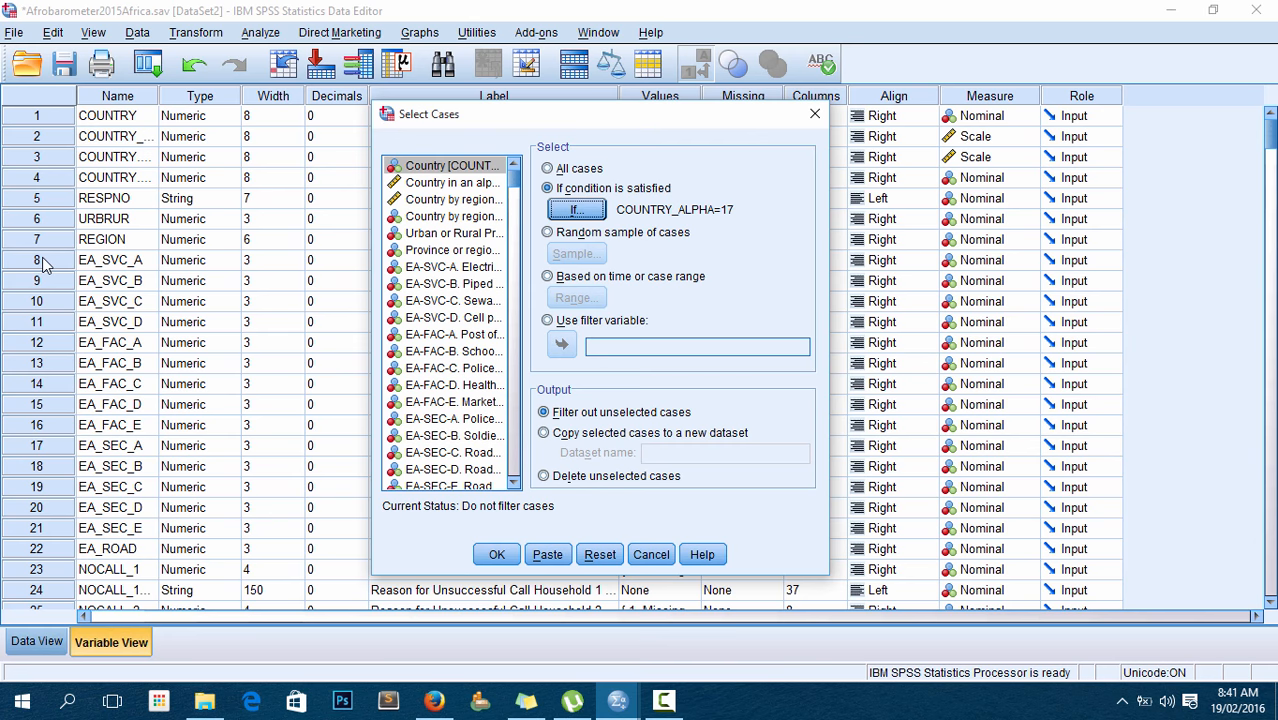
{"action": "mouse_move", "coordinate": [50, 218]}
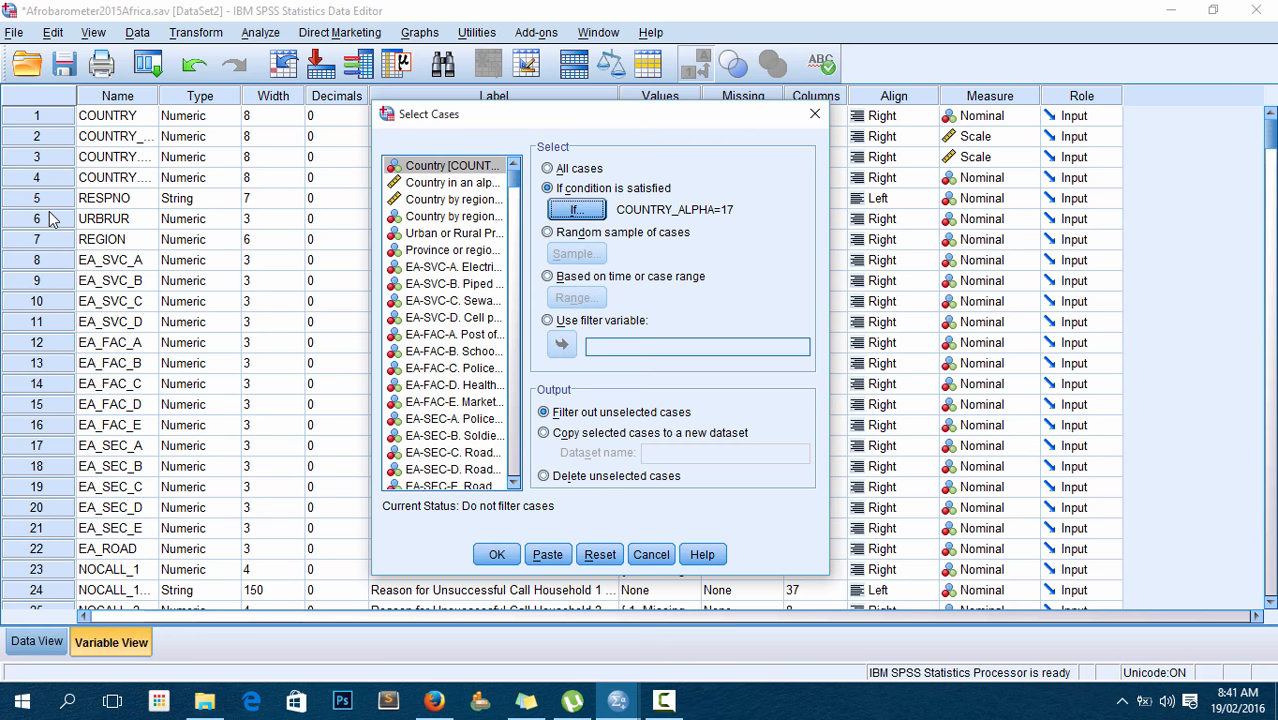
{"action": "mouse_move", "coordinate": [638, 320]}
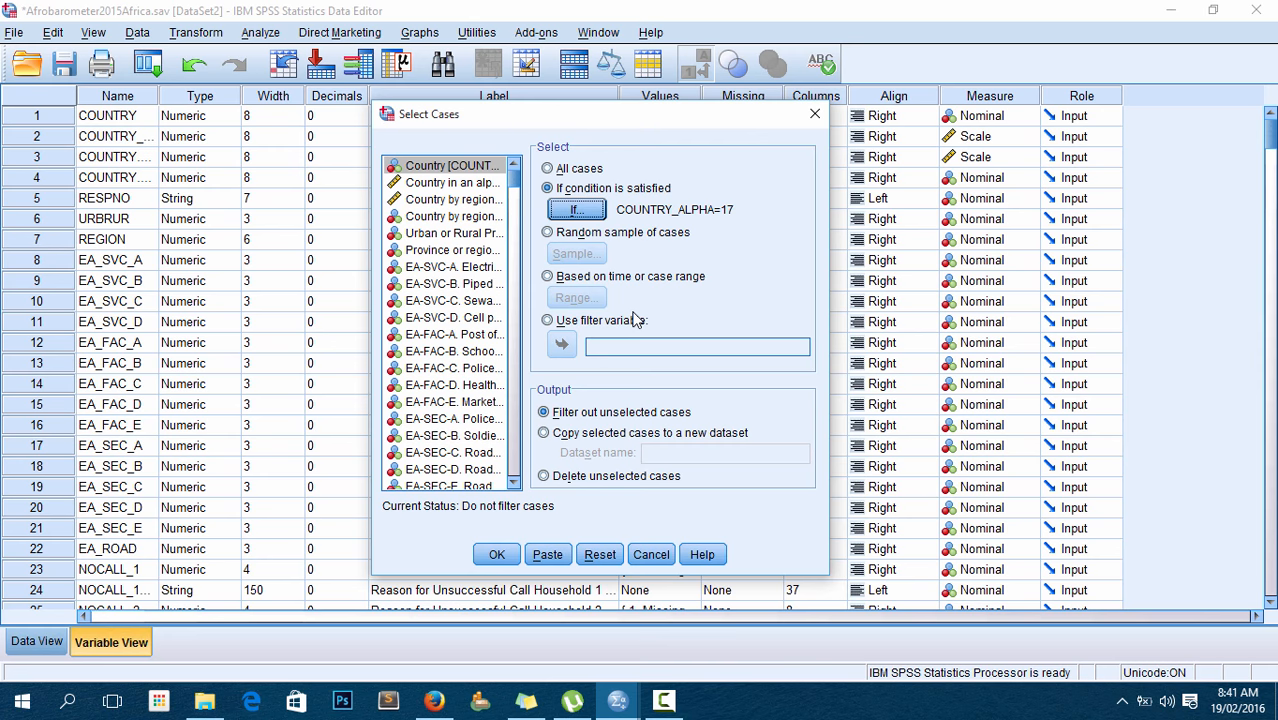
{"action": "left_click", "coordinate": [543, 432]}
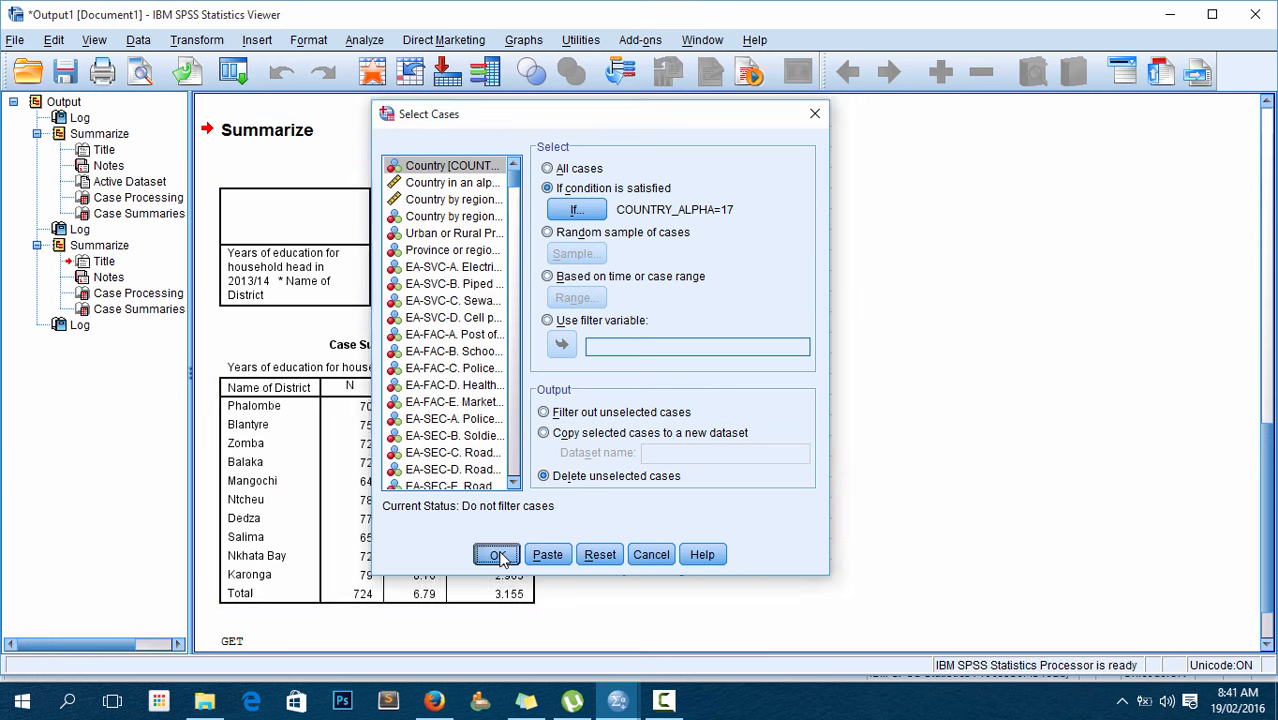
{"action": "left_click", "coordinate": [497, 555]}
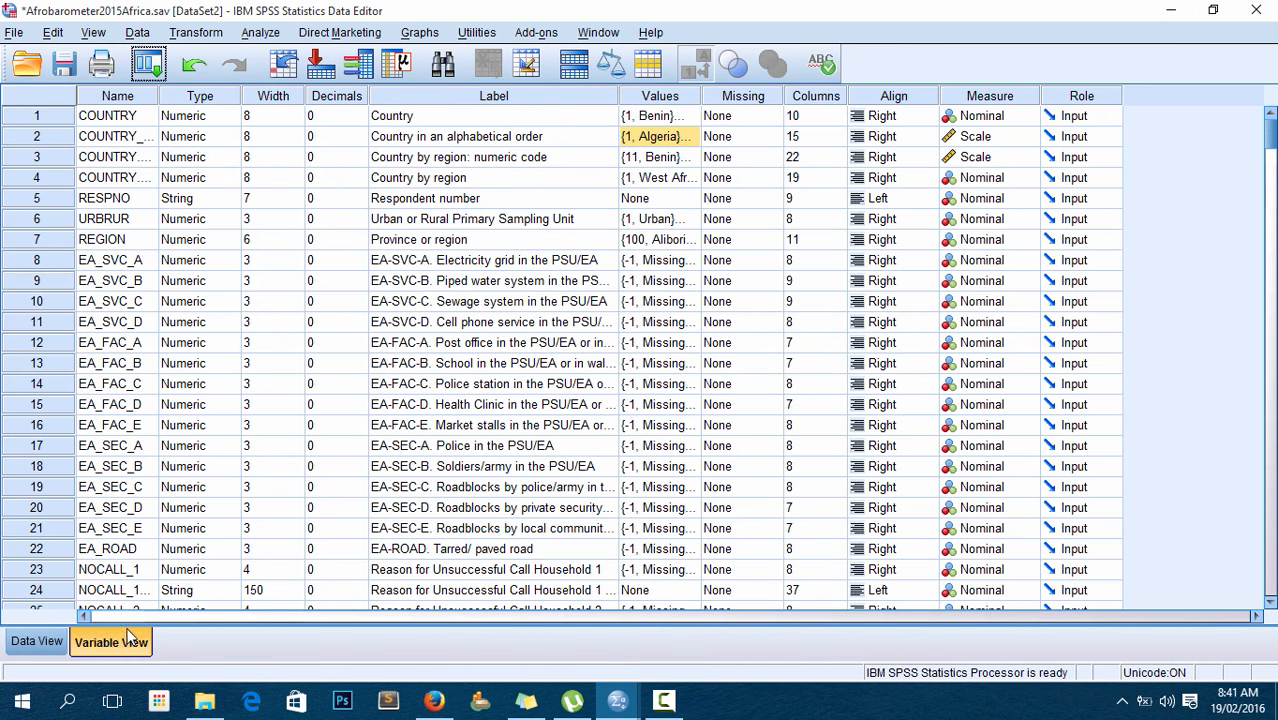
- Scroll through Data View to confirm all remaining rows are Malawi respondents
{"action": "left_click", "coordinate": [37, 641]}
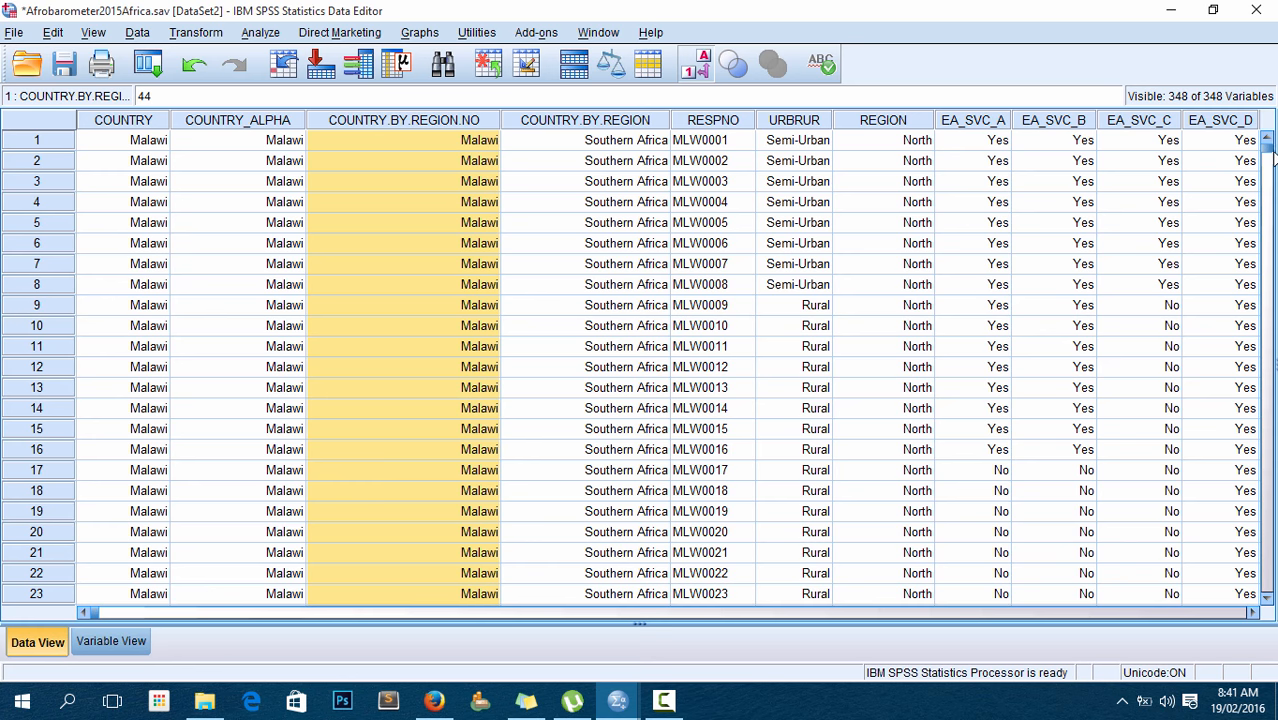
{"action": "scroll", "scroll_direction": "down", "scroll_amount": 3}
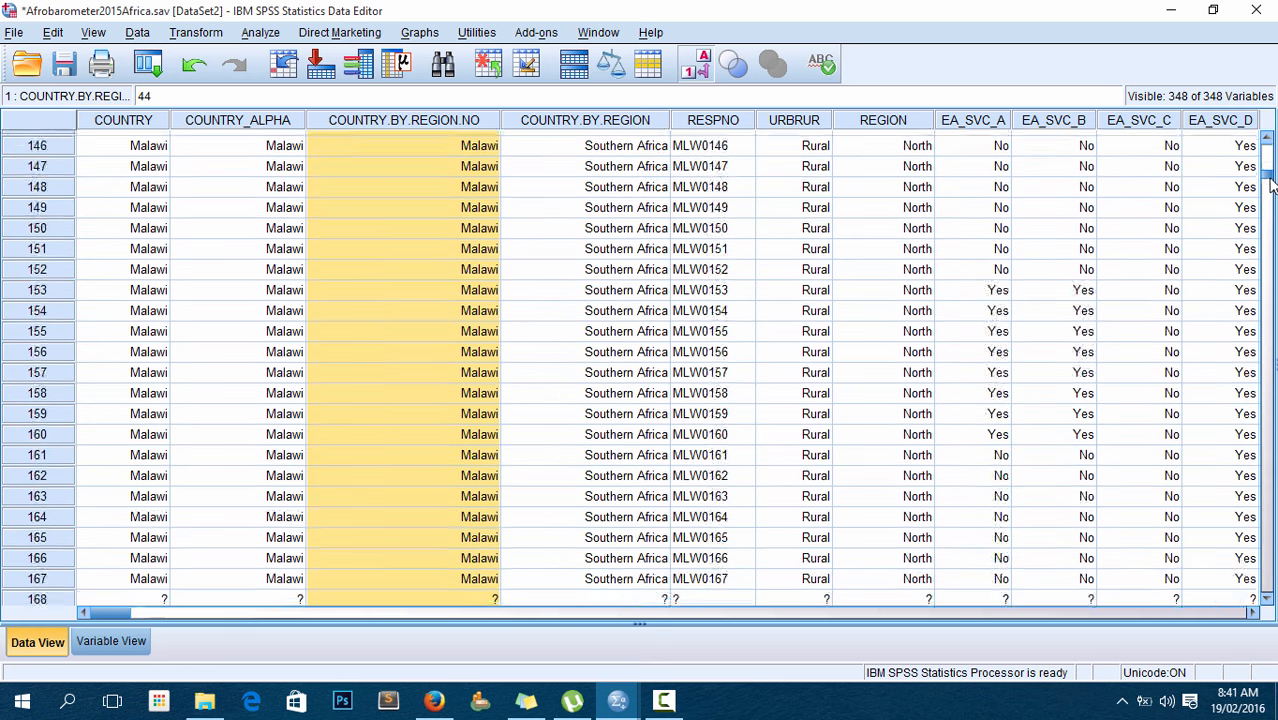
{"action": "scroll", "scroll_direction": "down", "scroll_amount": 3}
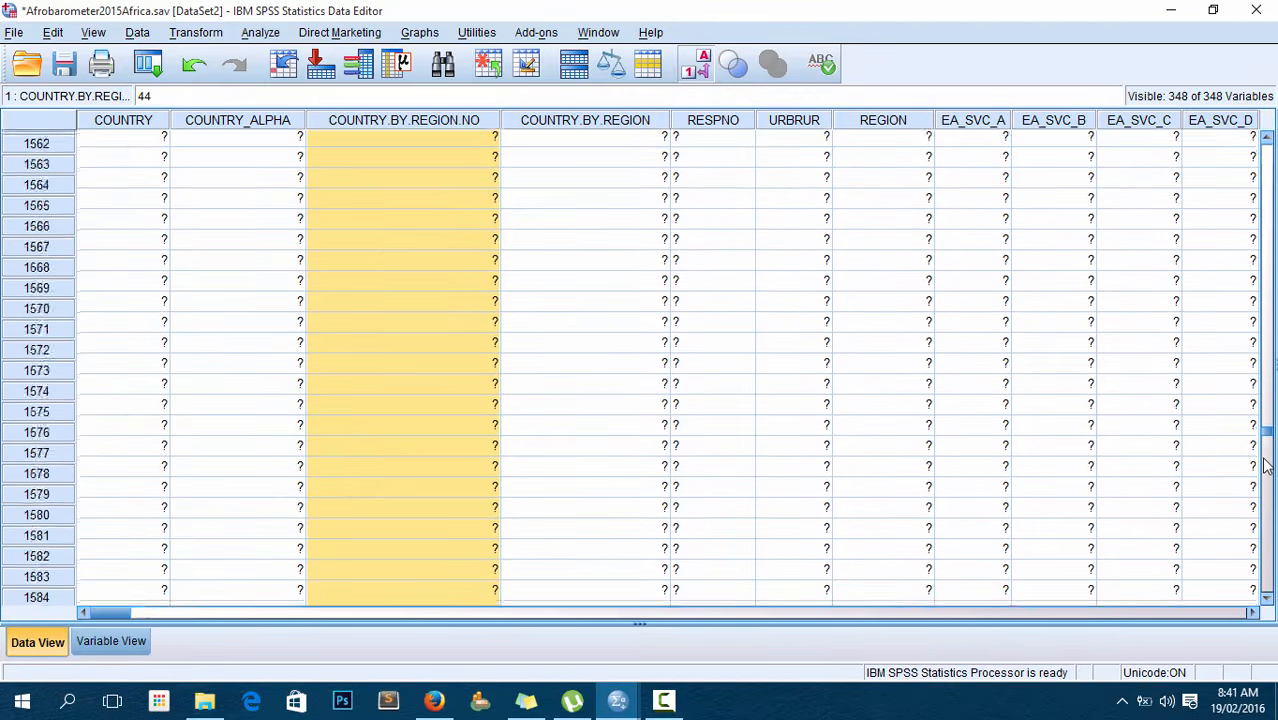
{"action": "scroll", "scroll_direction": "up", "scroll_amount": 3}
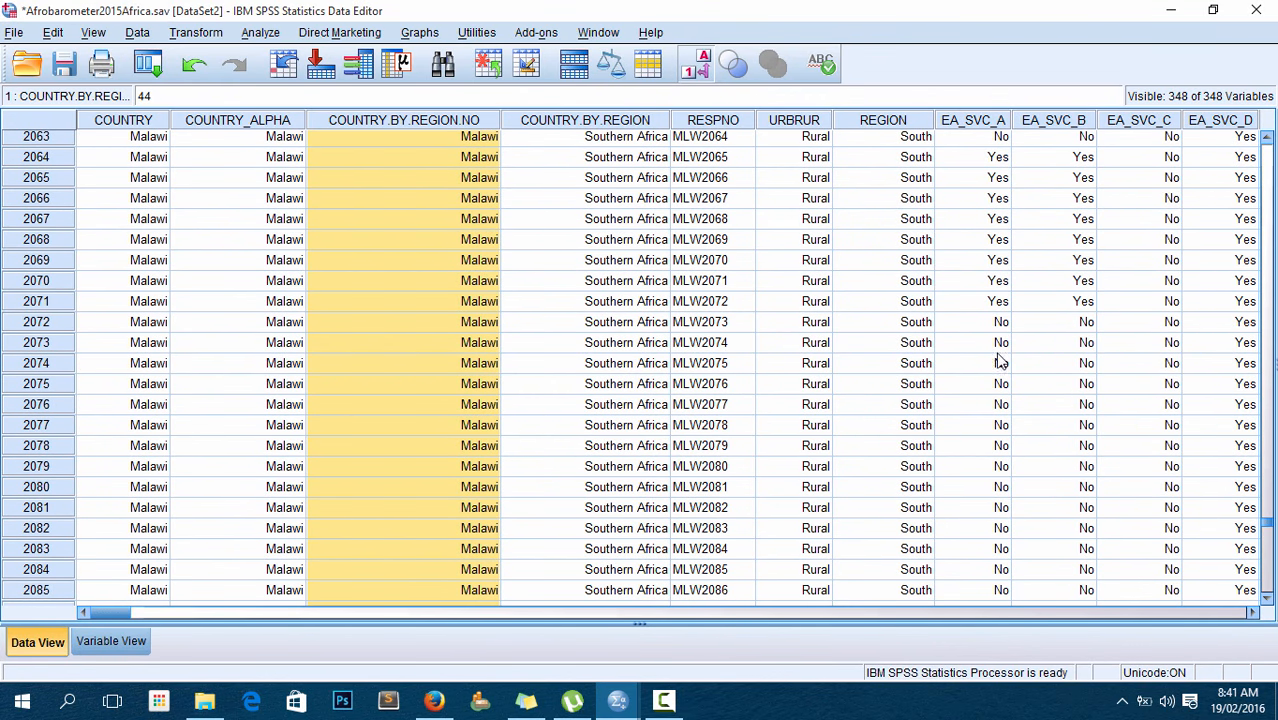
{"action": "mouse_move", "coordinate": [15, 33]}
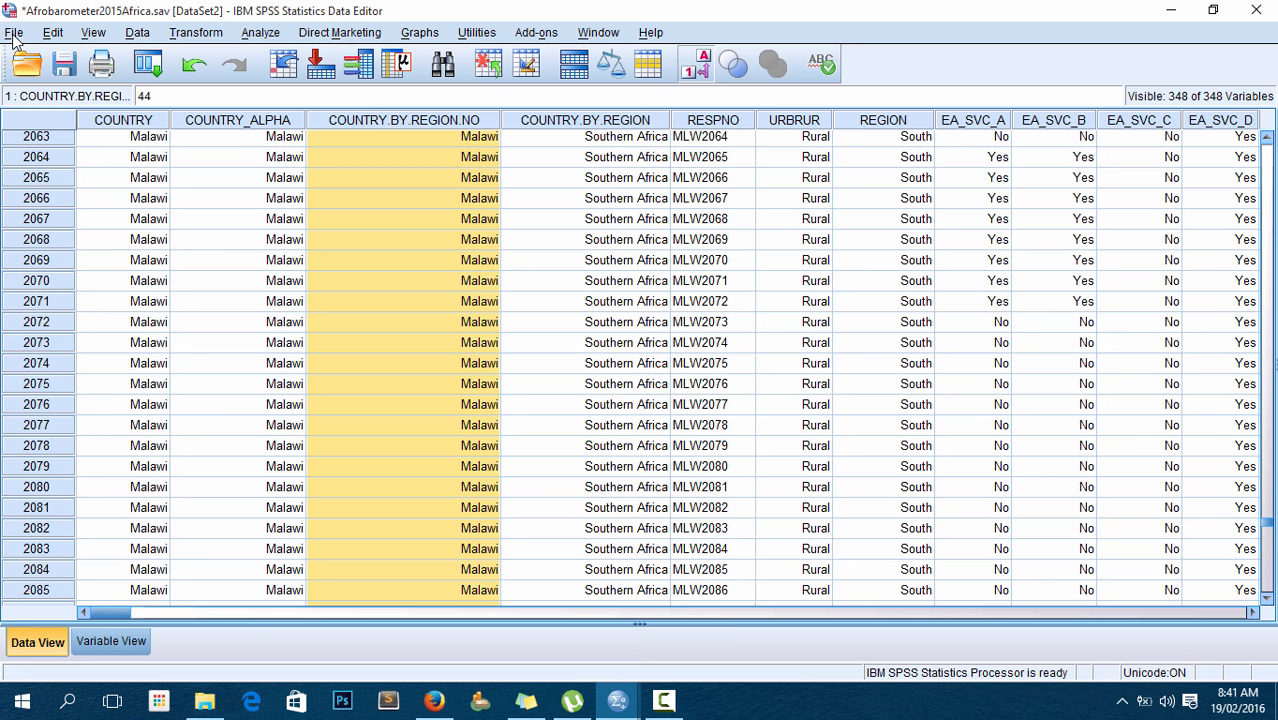
- Save the dataset as 'Malawi data Afrobarometer.sav' via File > Save As
{"action": "left_click", "coordinate": [14, 32]}
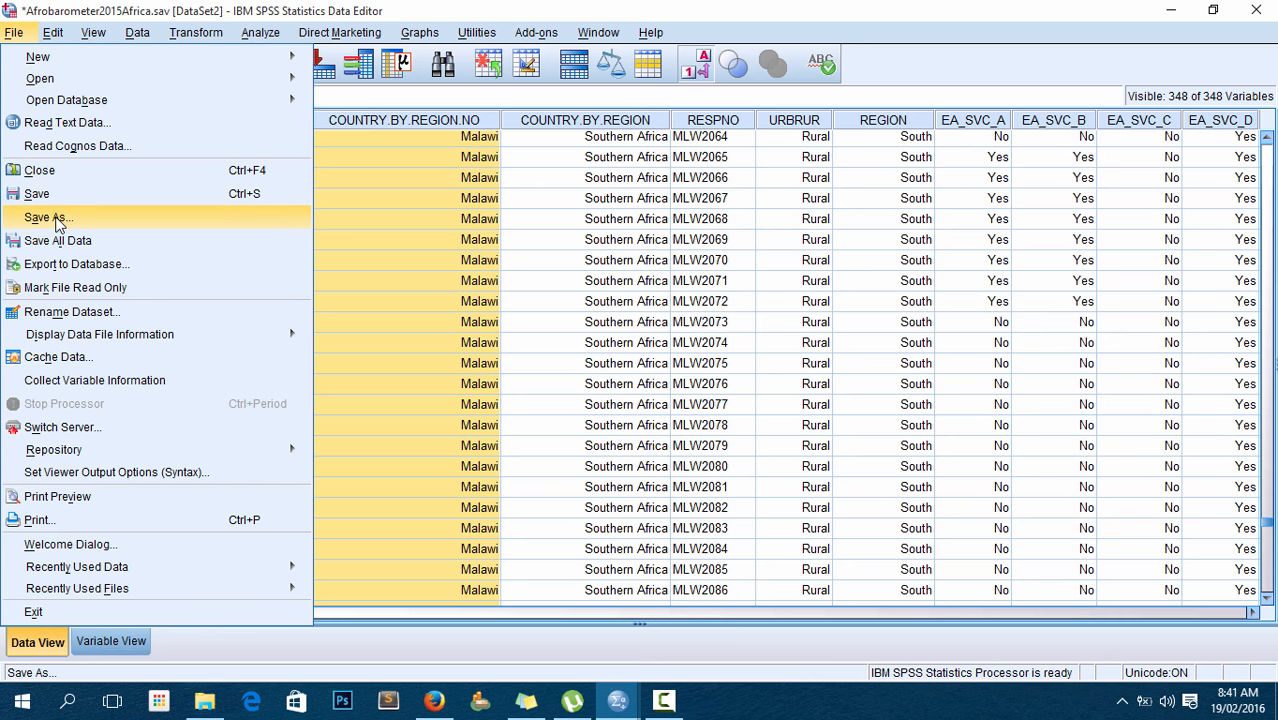
{"action": "mouse_move", "coordinate": [232, 192]}
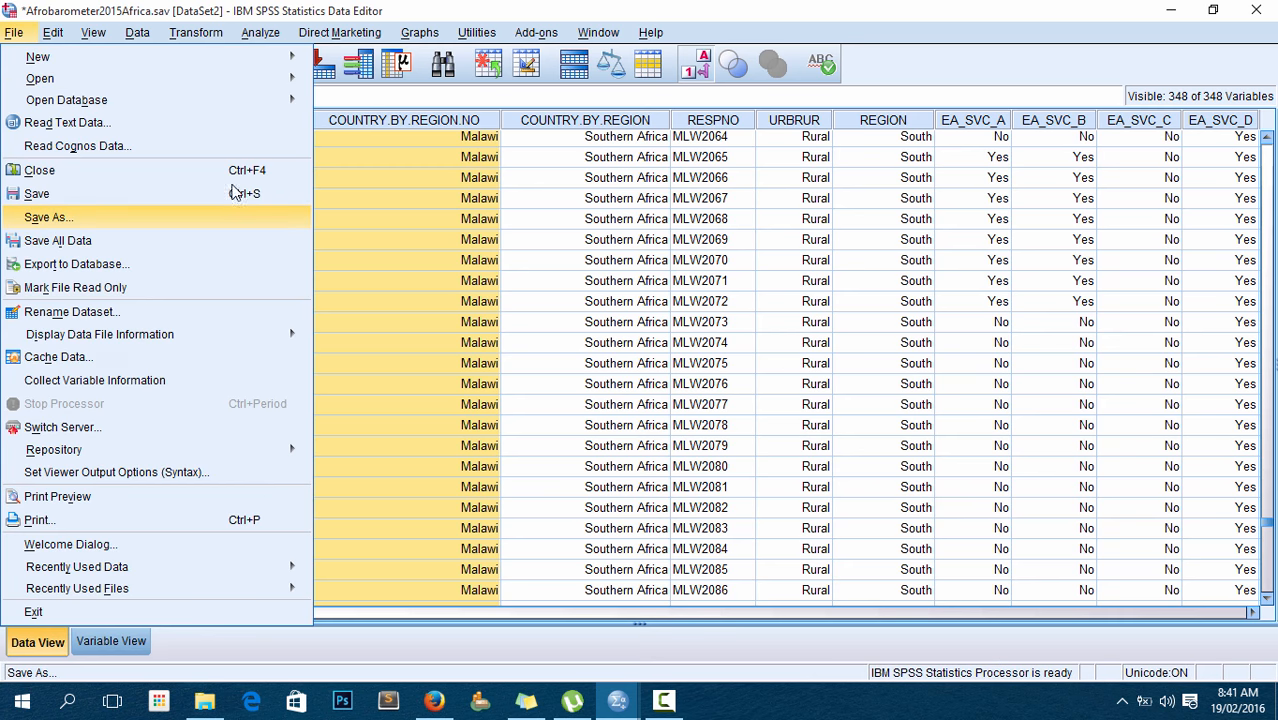
{"action": "left_click", "coordinate": [48, 217]}
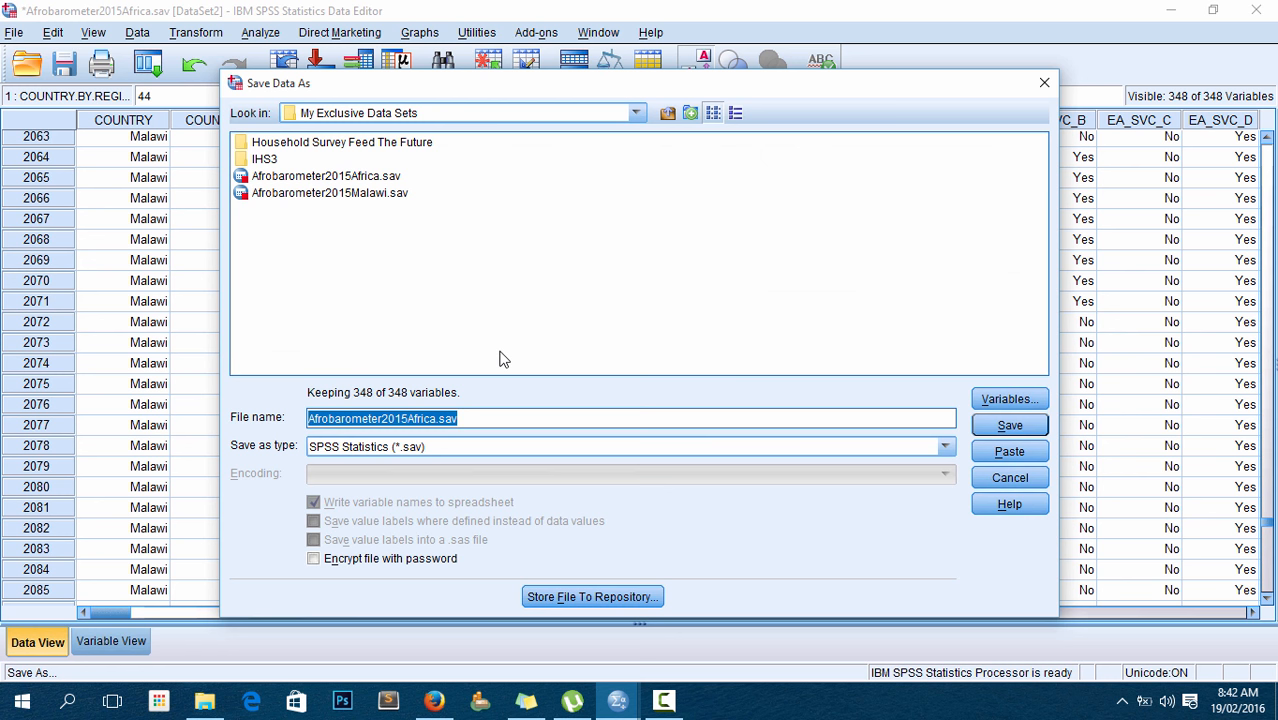
{"action": "type", "text": "Malawi"}
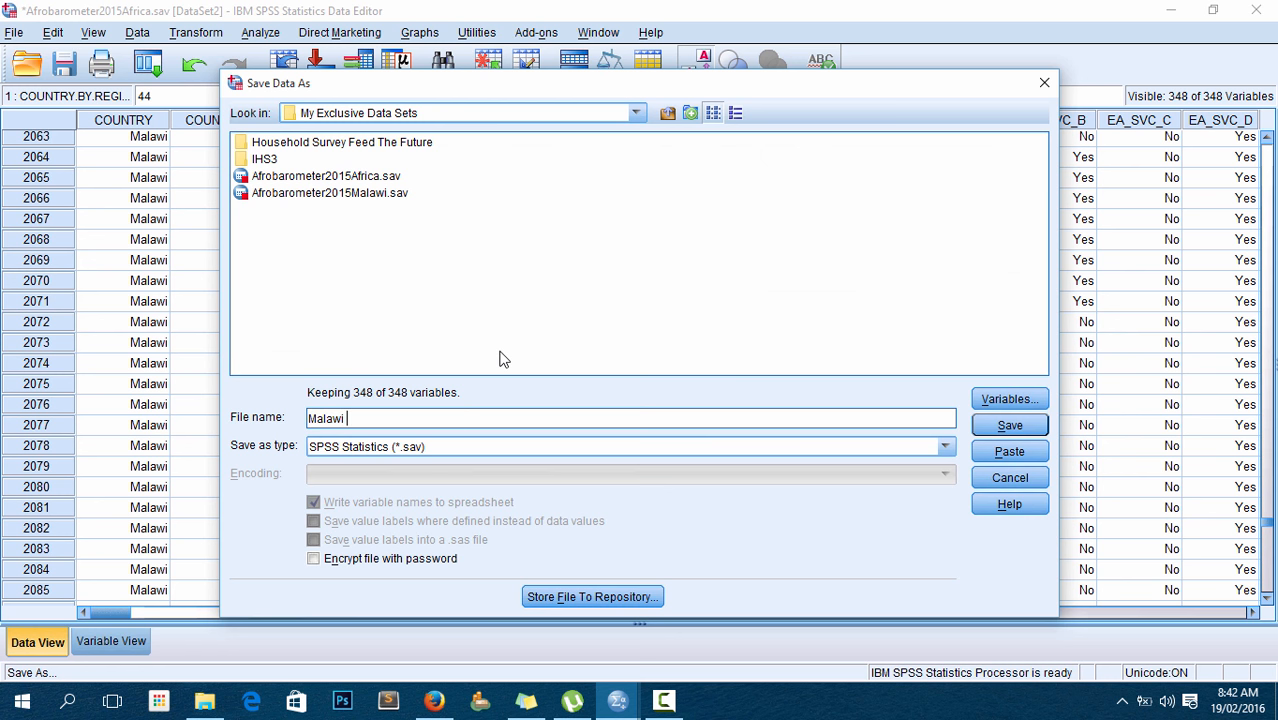
{"action": "type", "text": "data Afro"}
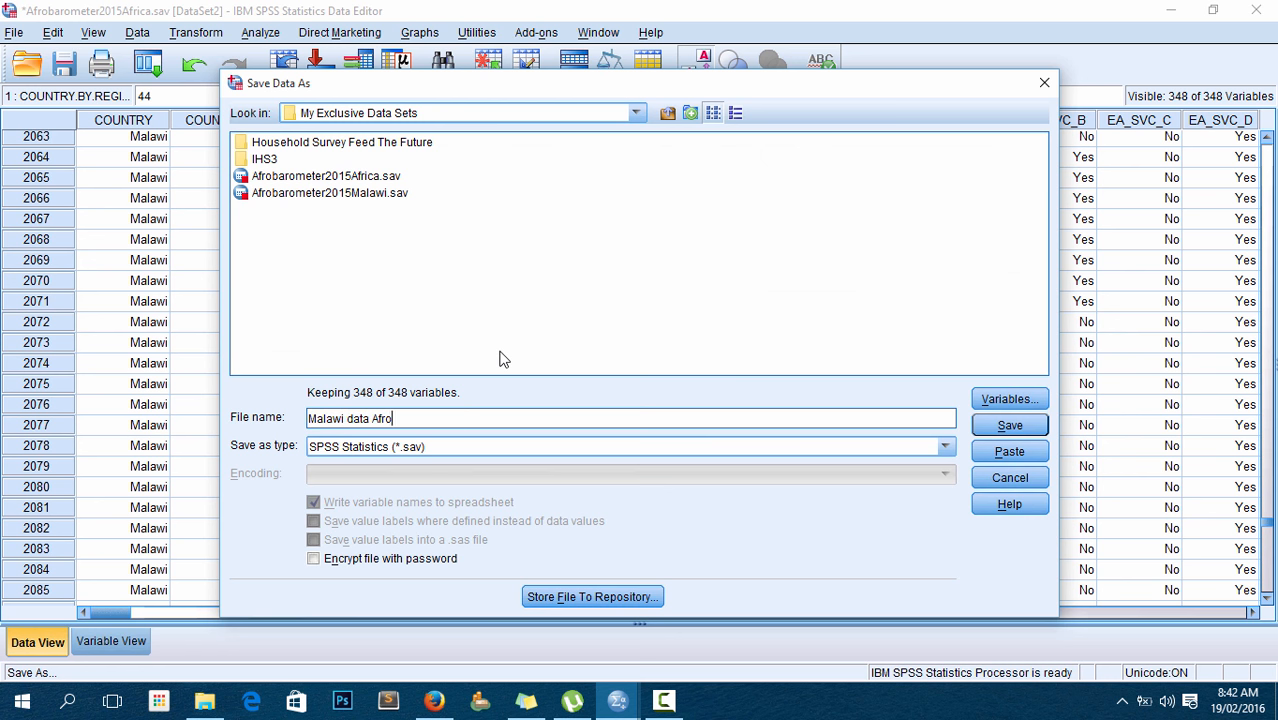
{"action": "type", "text": "barometer"}
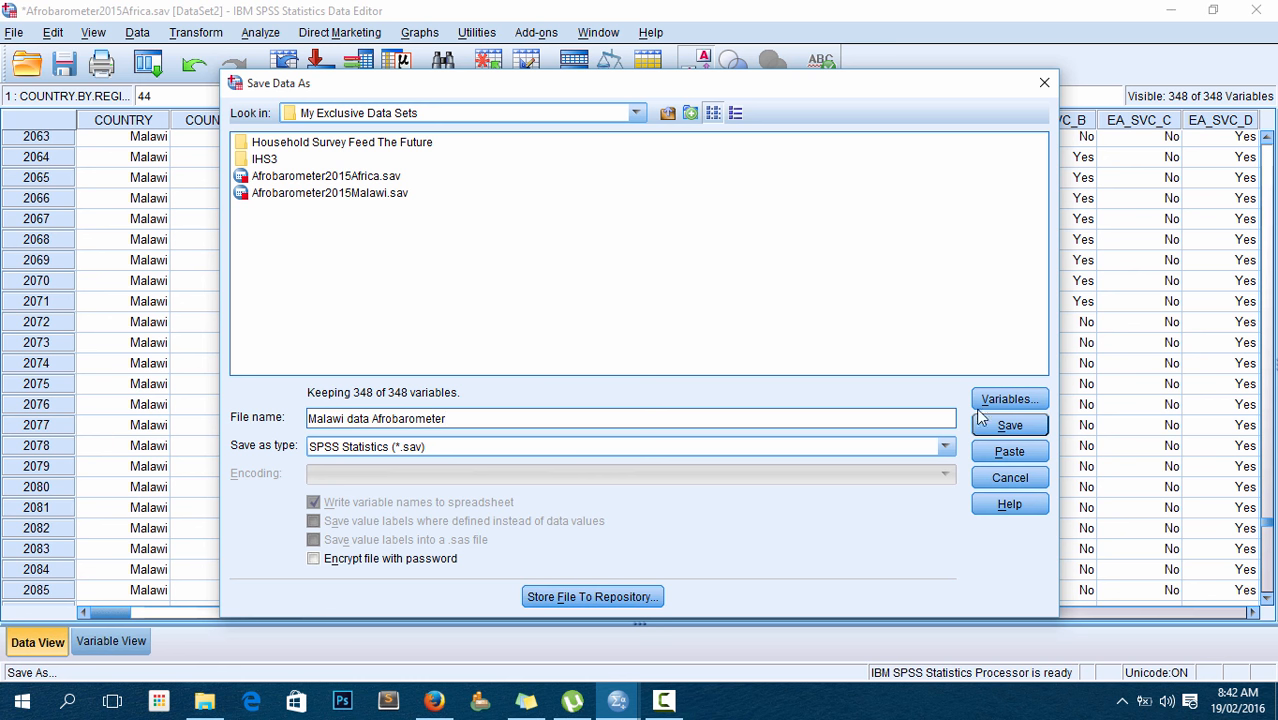
{"action": "left_click", "coordinate": [1009, 424]}
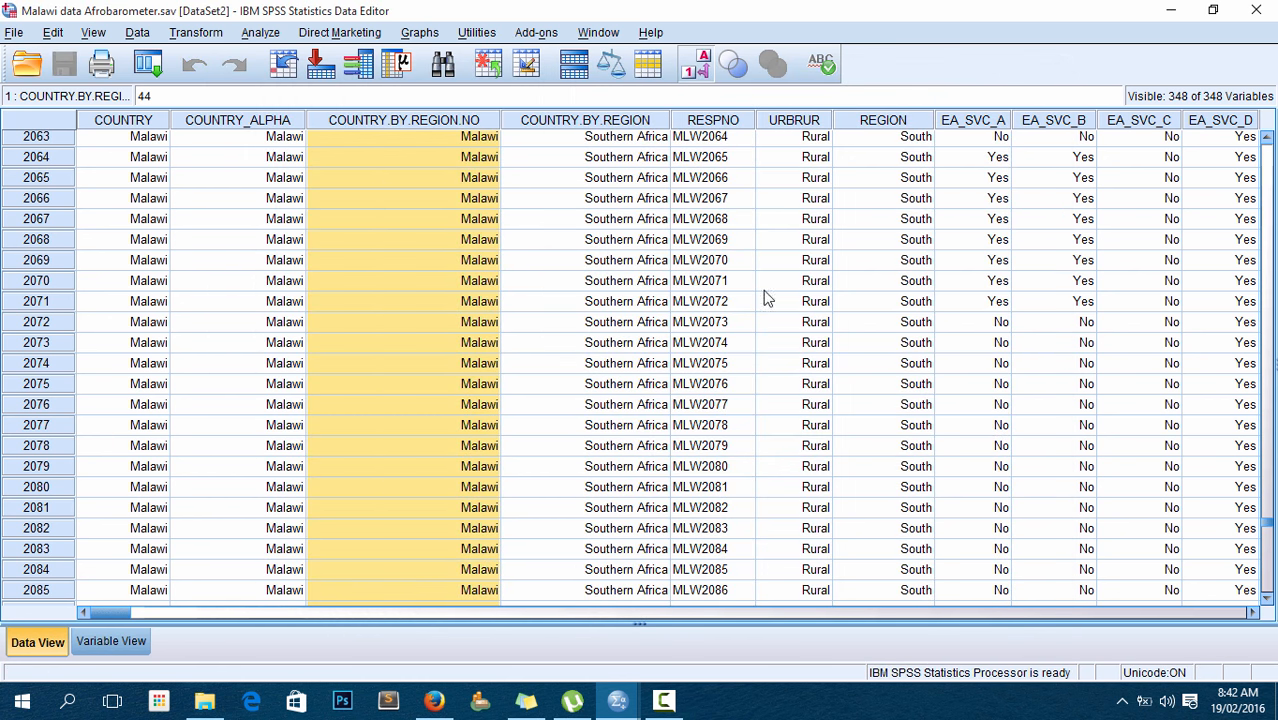
{"action": "mouse_move", "coordinate": [552, 168]}
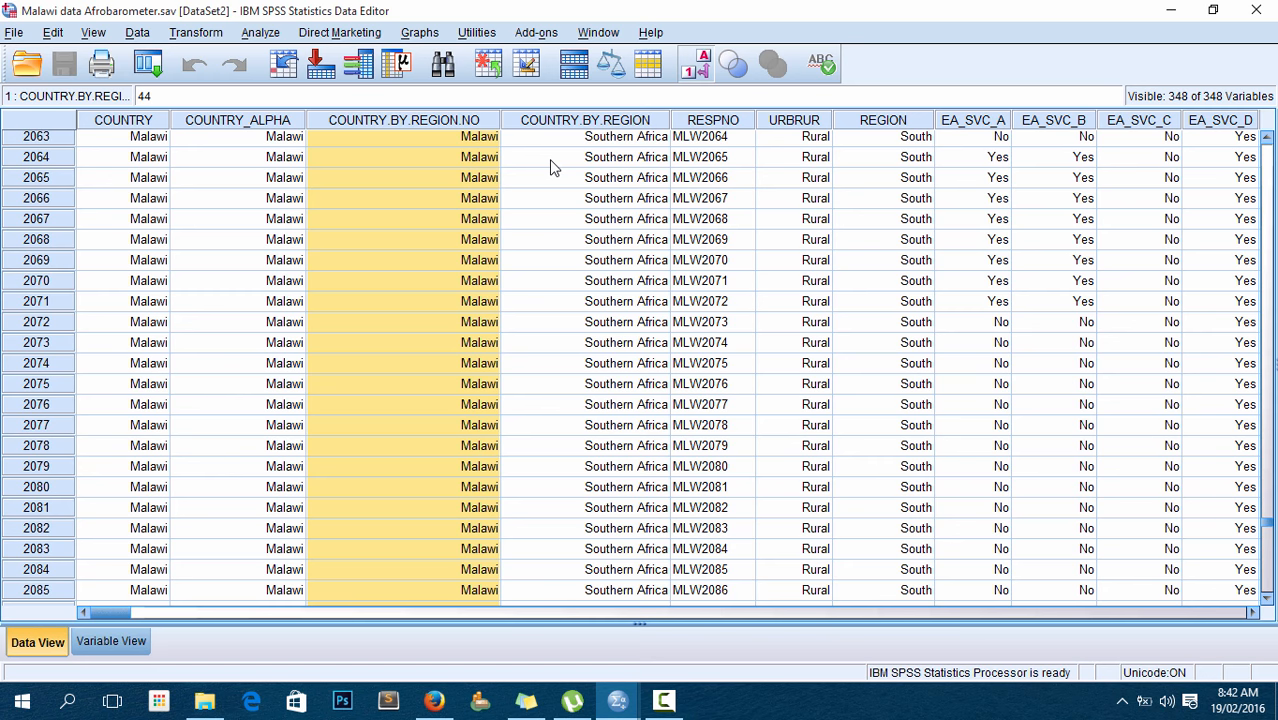